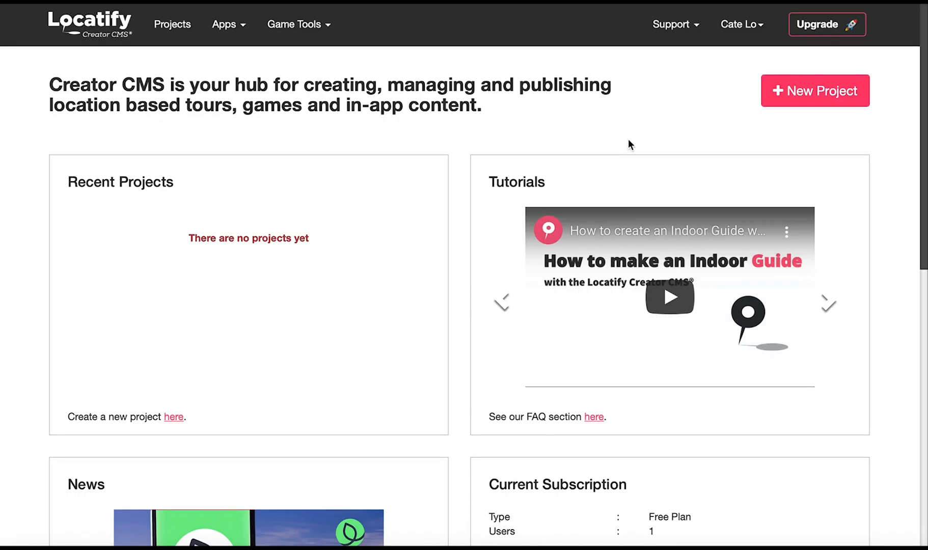
{"action": "mouse_move", "coordinate": [633, 138]}
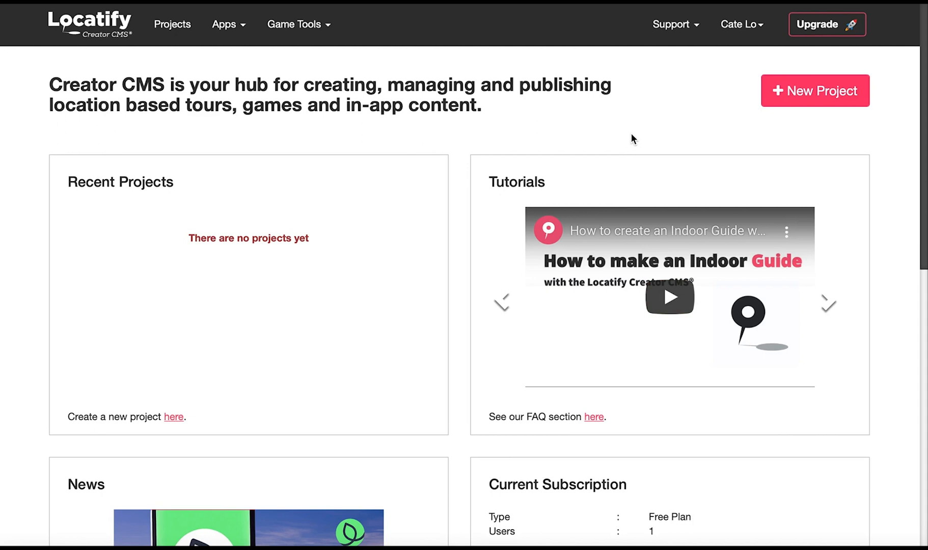
Advance the dashboard Tutorials carousel to the next video, about indoor games
{"action": "left_click", "coordinate": [828, 304]}
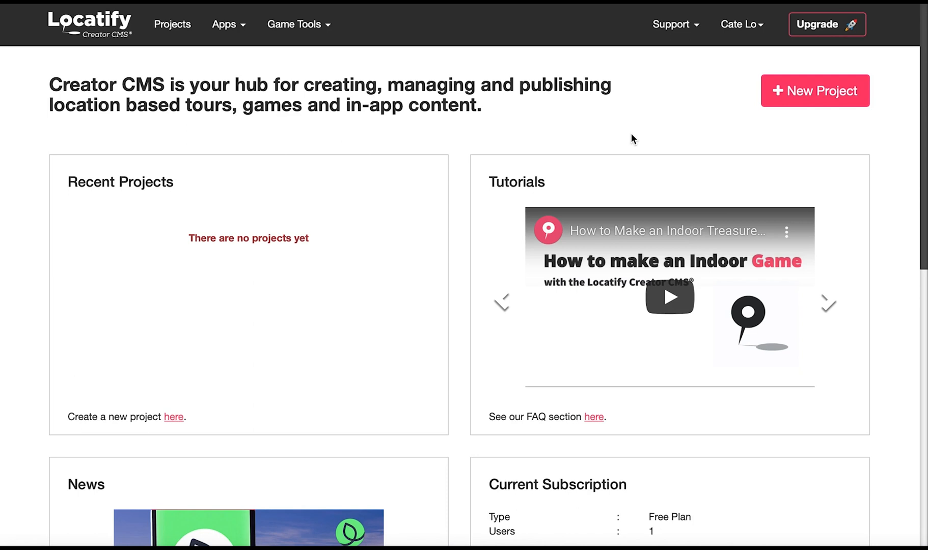
{"action": "mouse_move", "coordinate": [846, 80]}
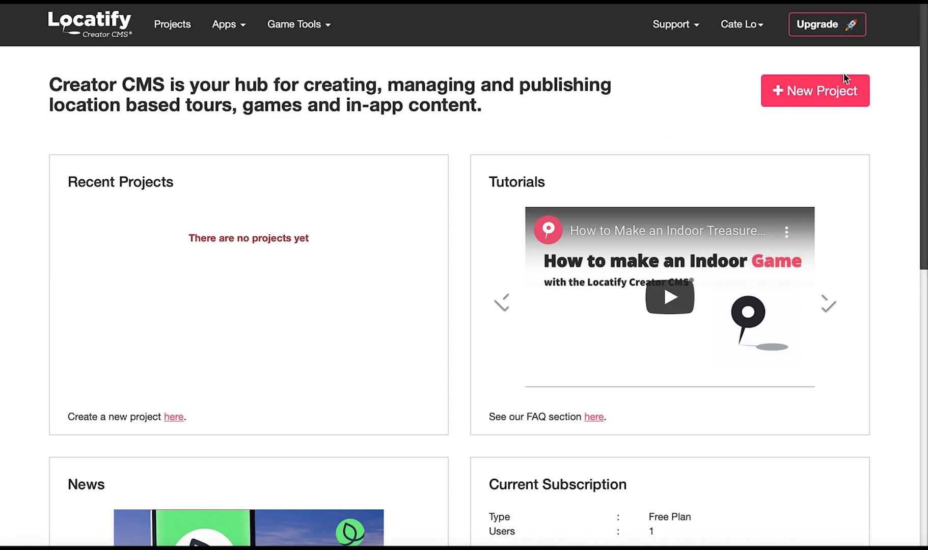
Create a new indoor project named 'Indoor' with English as primary language
{"action": "left_click", "coordinate": [814, 91]}
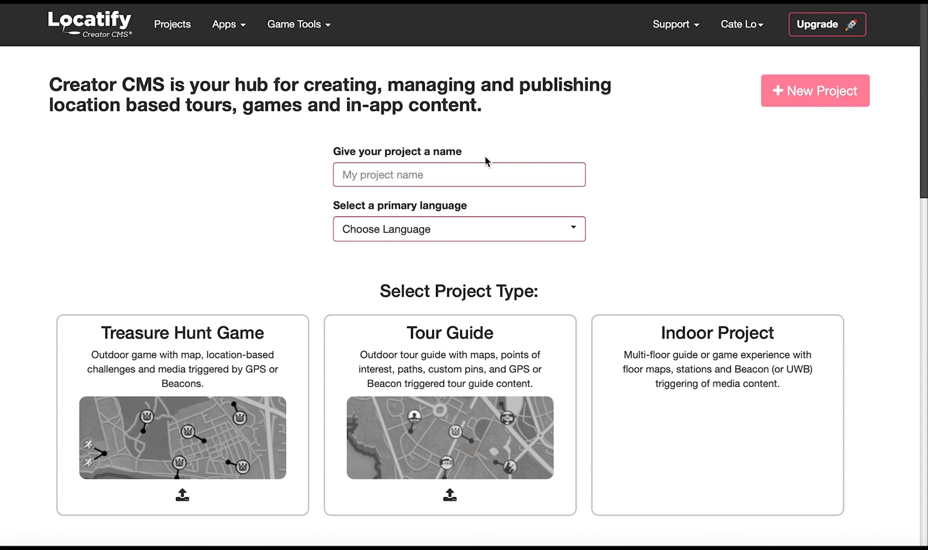
{"action": "type", "text": "Indoo"}
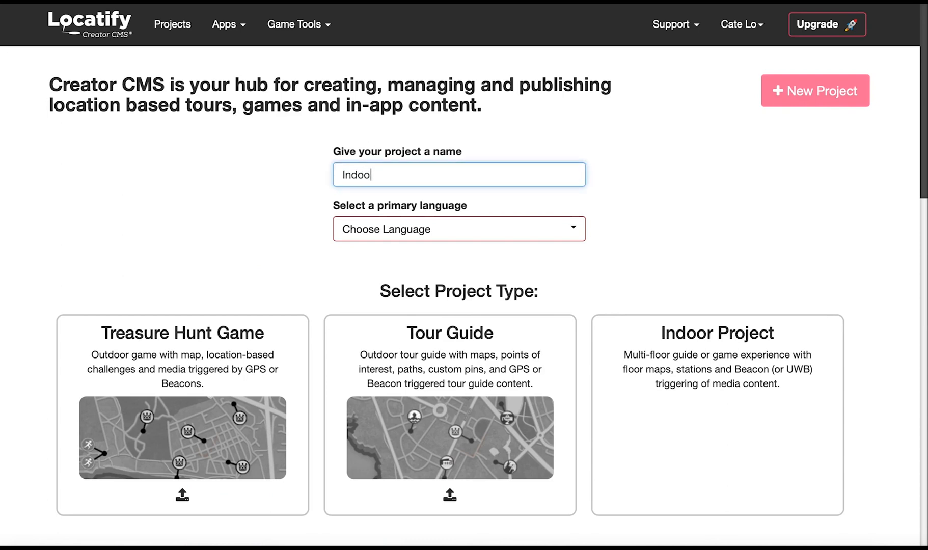
{"action": "left_click", "coordinate": [458, 229]}
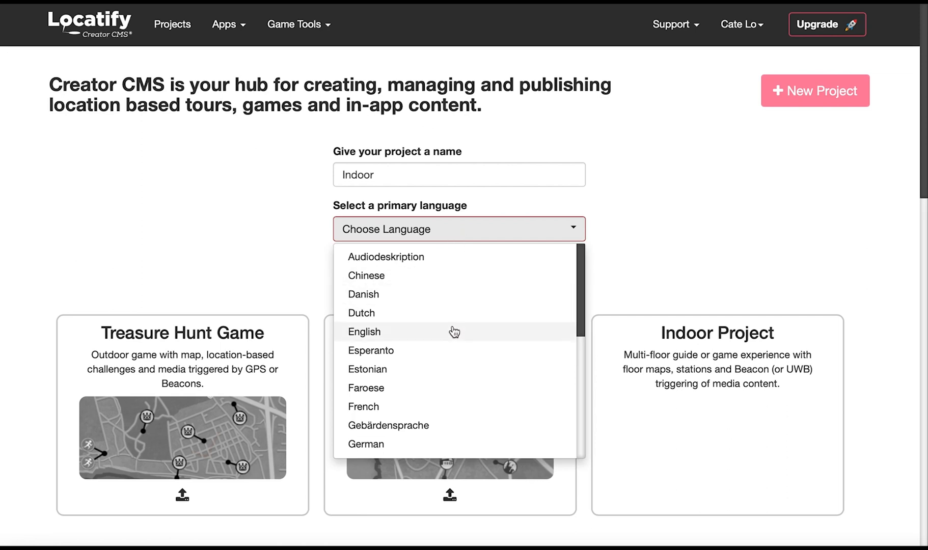
{"action": "left_click", "coordinate": [364, 331]}
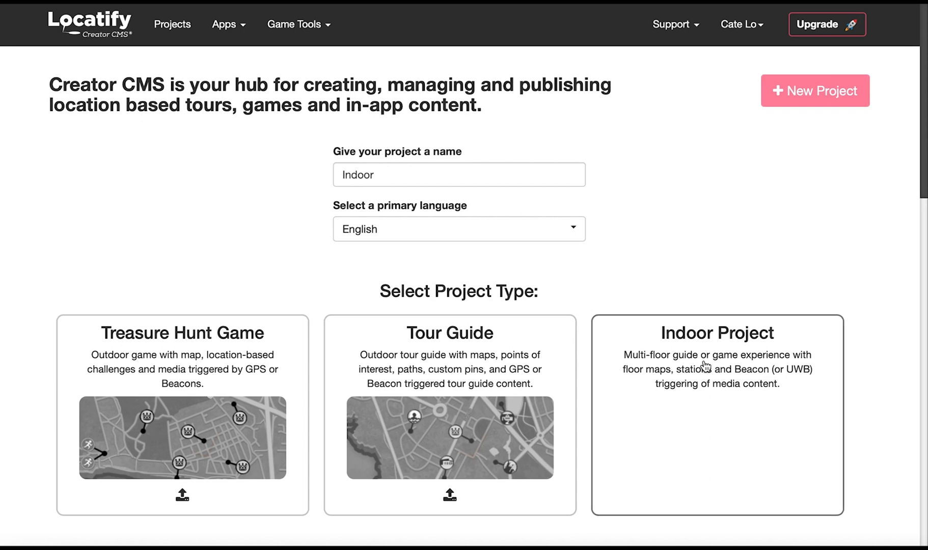
{"action": "left_click", "coordinate": [716, 414]}
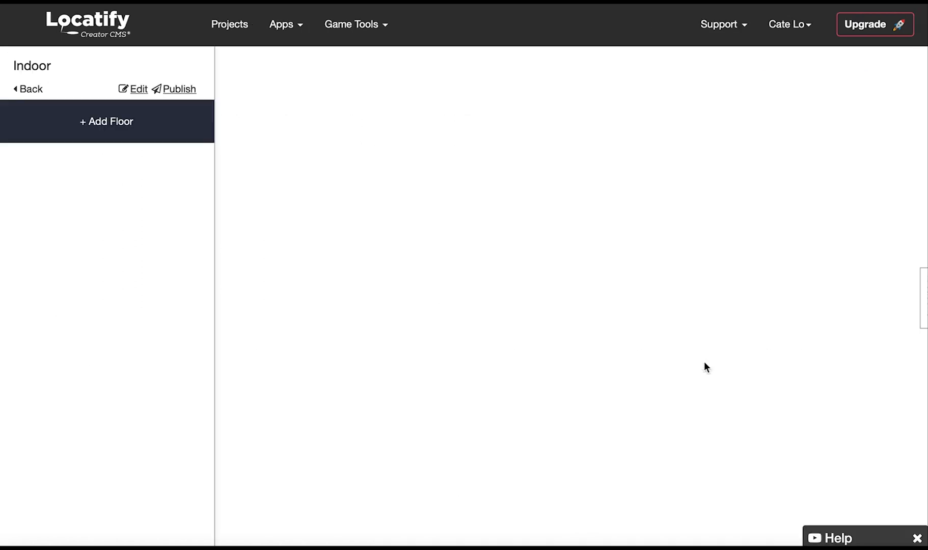
{"action": "mouse_move", "coordinate": [191, 232]}
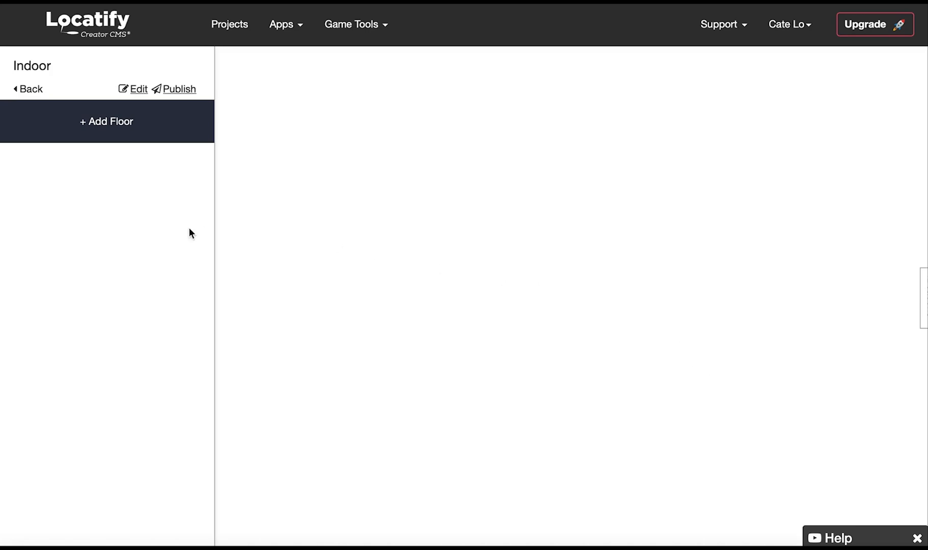
{"action": "mouse_move", "coordinate": [116, 198]}
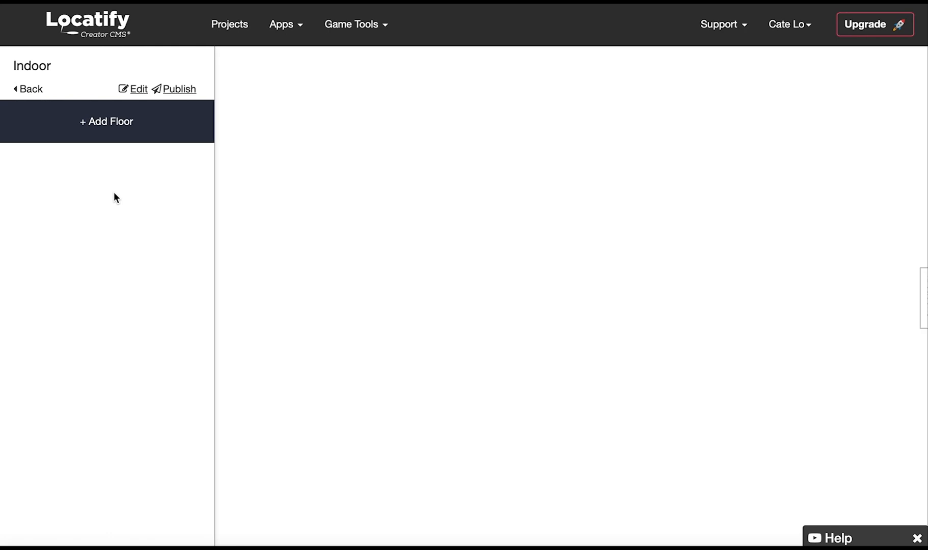
Insert the pink pin library image as the logo in Project Settings Content
{"action": "left_click", "coordinate": [138, 89]}
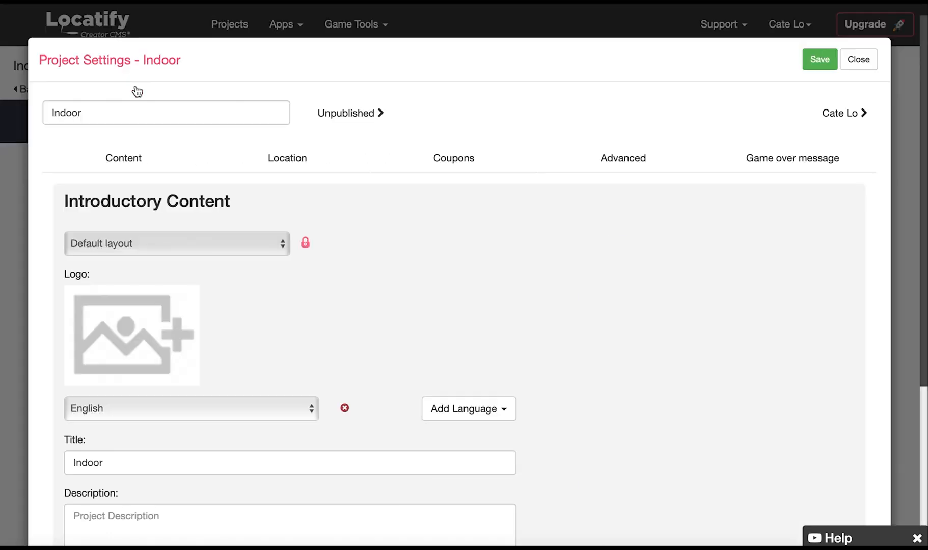
{"action": "left_click", "coordinate": [123, 158]}
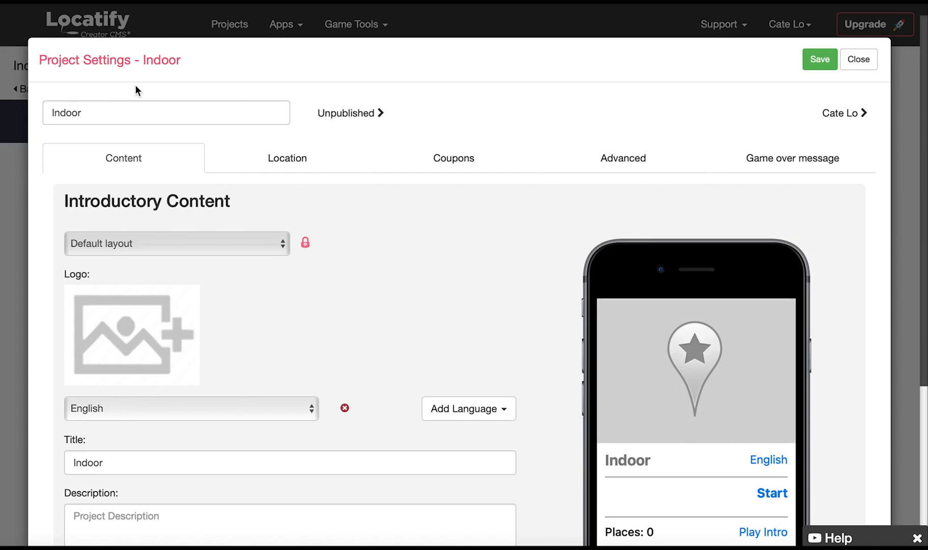
{"action": "mouse_move", "coordinate": [128, 114]}
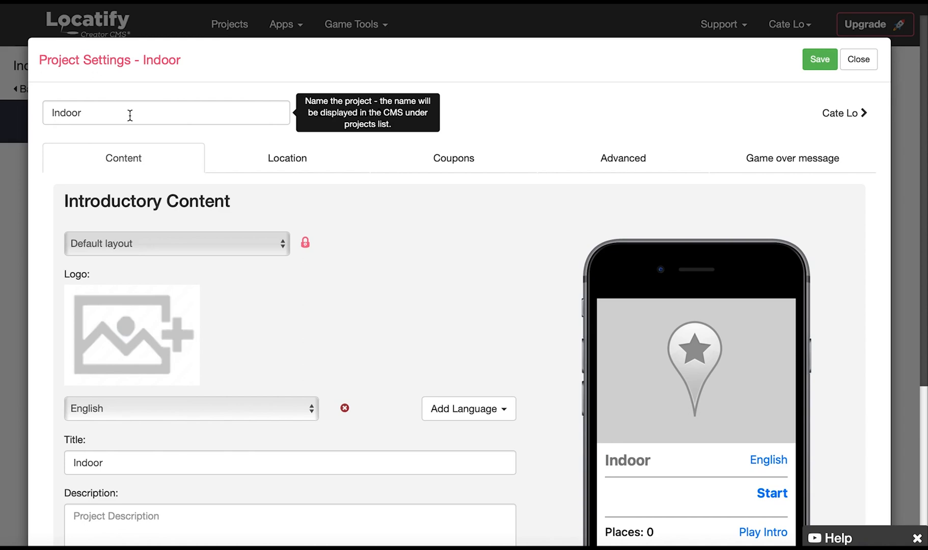
{"action": "mouse_move", "coordinate": [130, 342]}
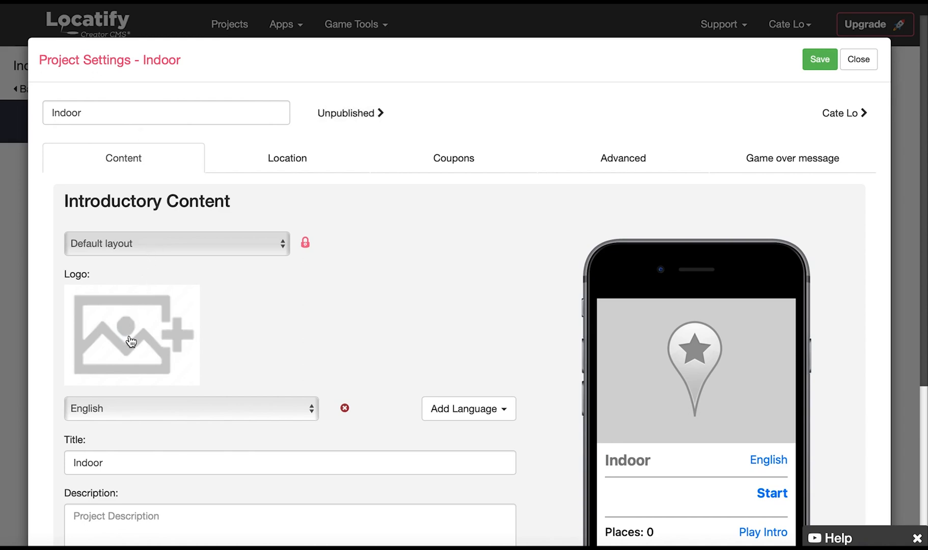
{"action": "mouse_move", "coordinate": [128, 339]}
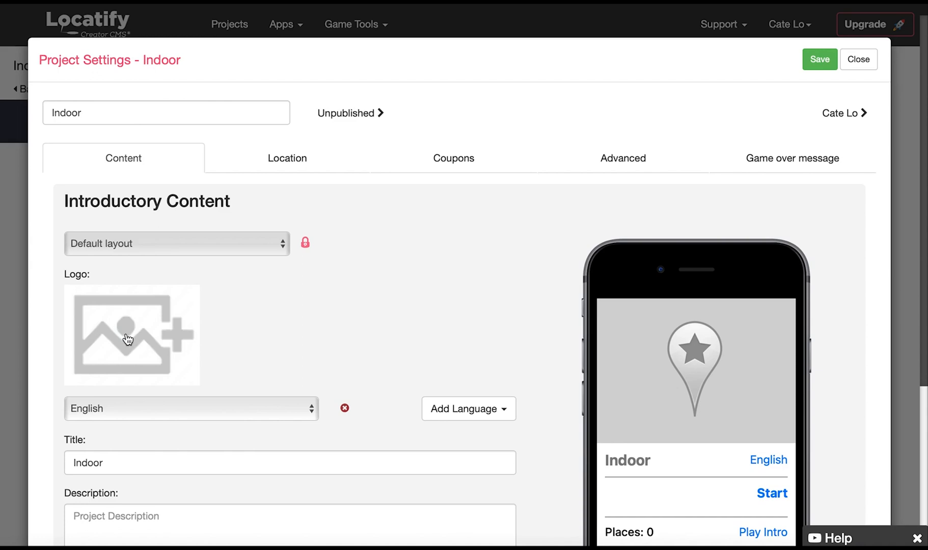
{"action": "left_click", "coordinate": [132, 334]}
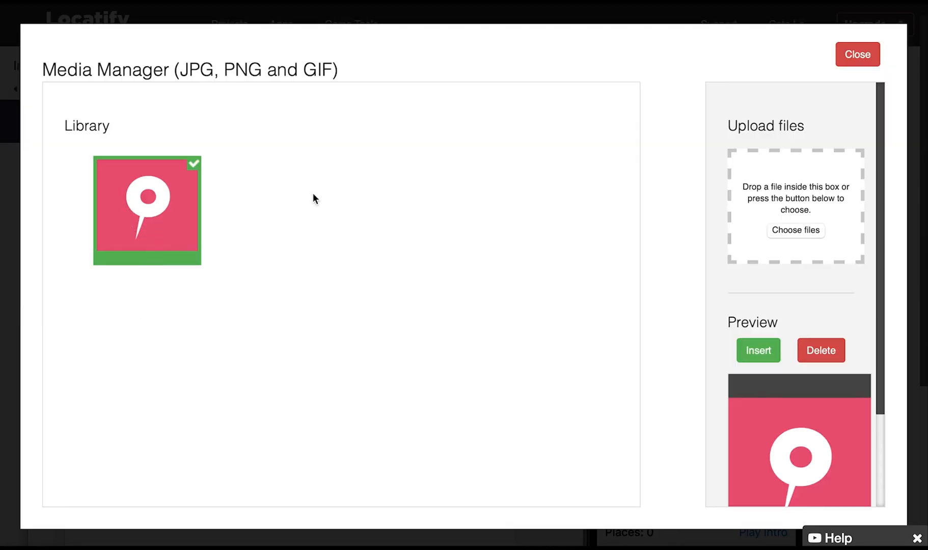
{"action": "left_click", "coordinate": [758, 350]}
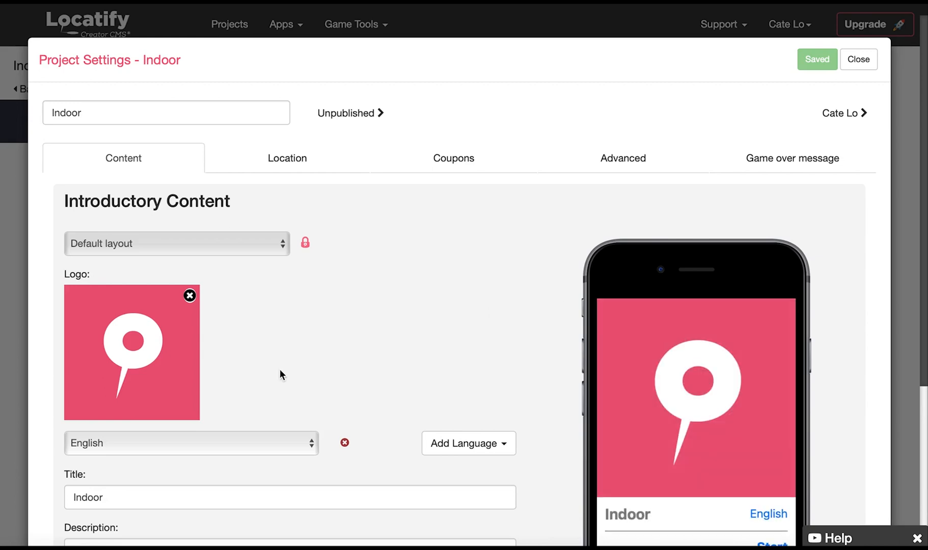
Change the project title to 'Indoor project' and description to 'Description text'
{"action": "scroll", "scroll_direction": "down", "scroll_amount": 3}
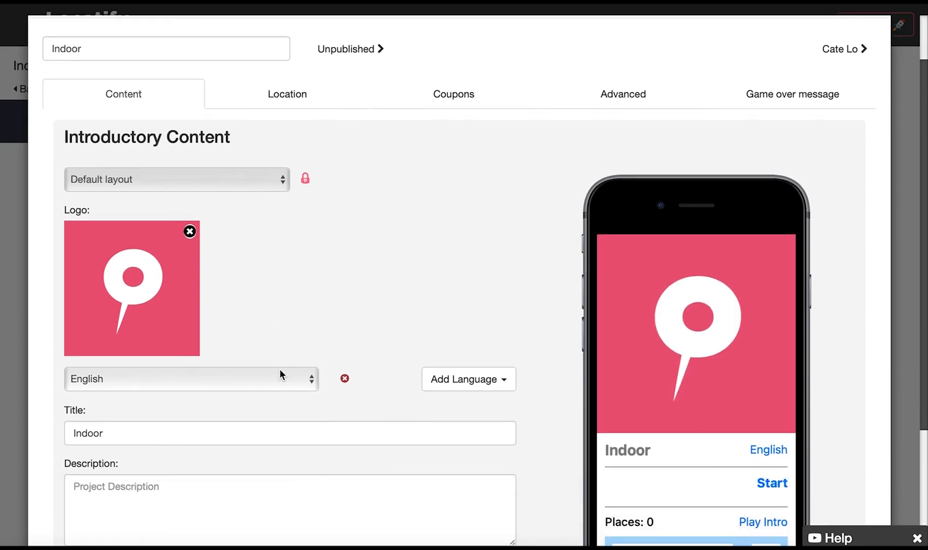
{"action": "scroll", "scroll_direction": "down", "scroll_amount": 3}
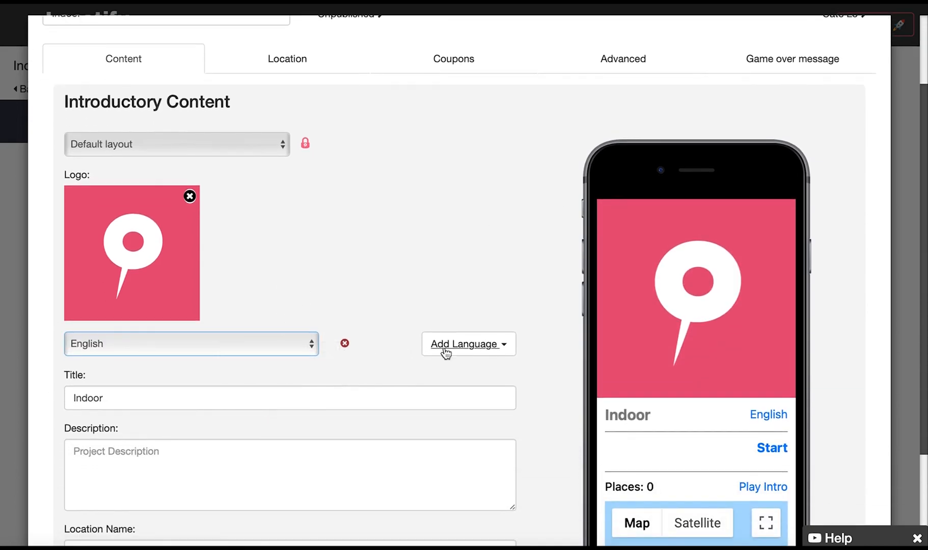
{"action": "left_click", "coordinate": [464, 344]}
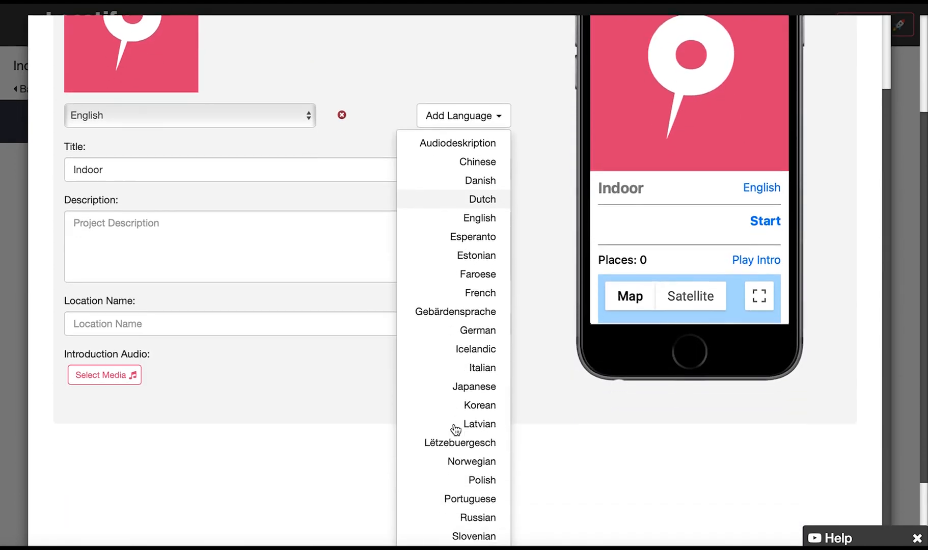
{"action": "scroll", "scroll_direction": "up", "scroll_amount": 3}
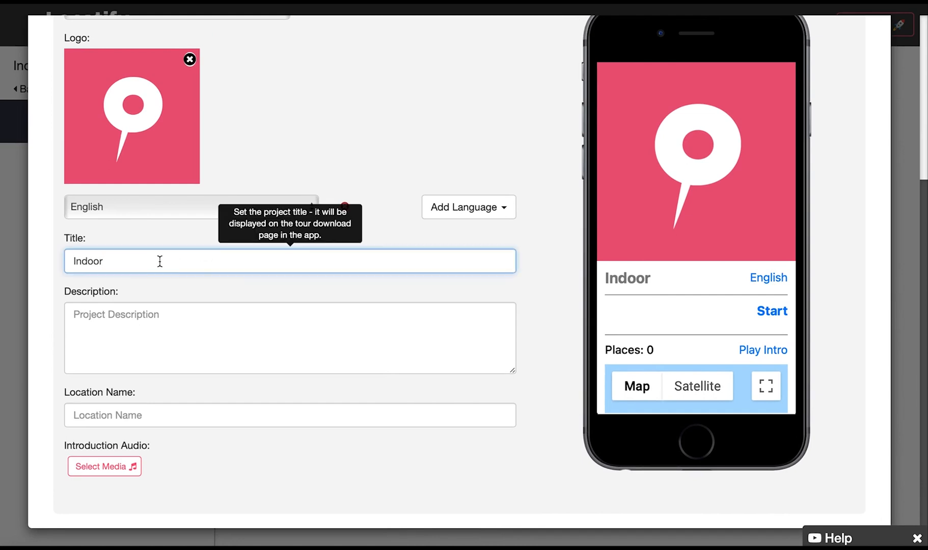
{"action": "type", "text": "project"}
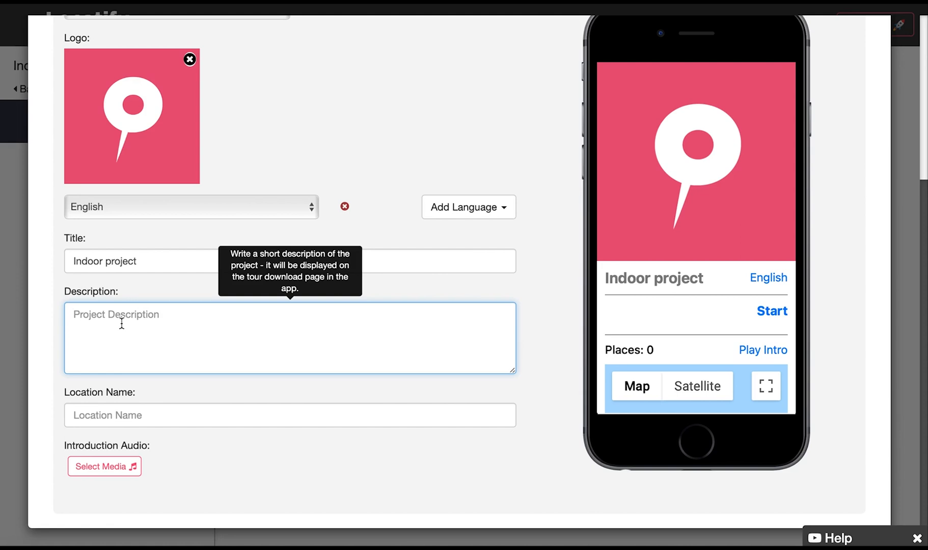
{"action": "type", "text": "Descr"}
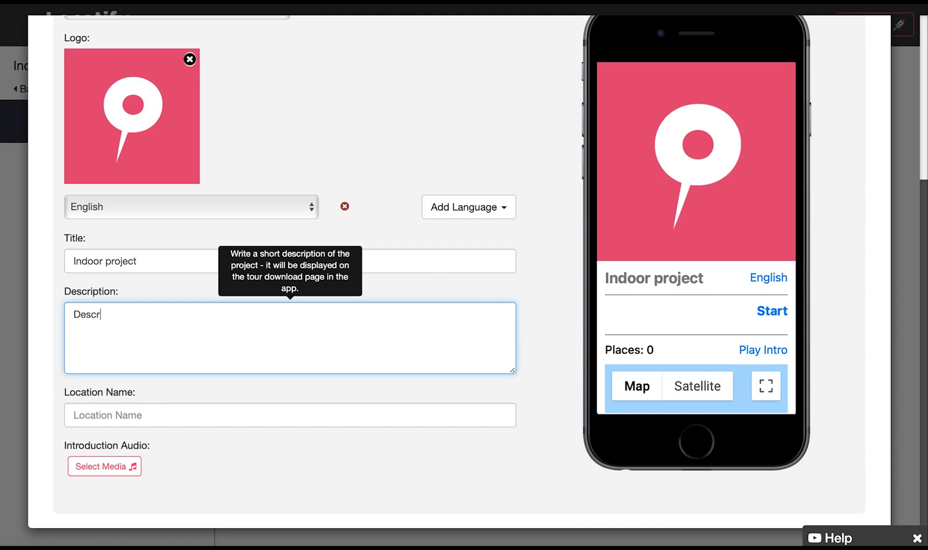
{"action": "type", "text": "Description text"}
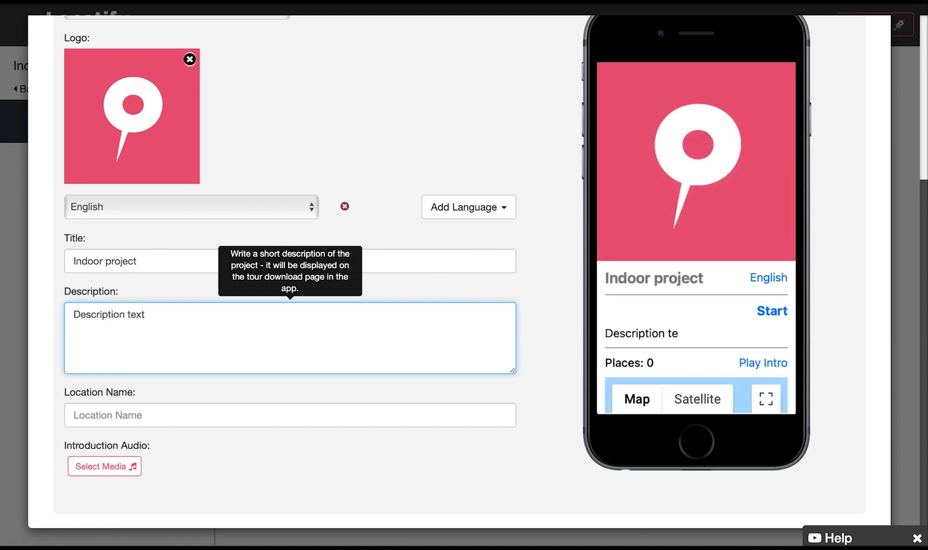
Set the project's location name to 'Our town'
{"action": "left_click", "coordinate": [289, 415]}
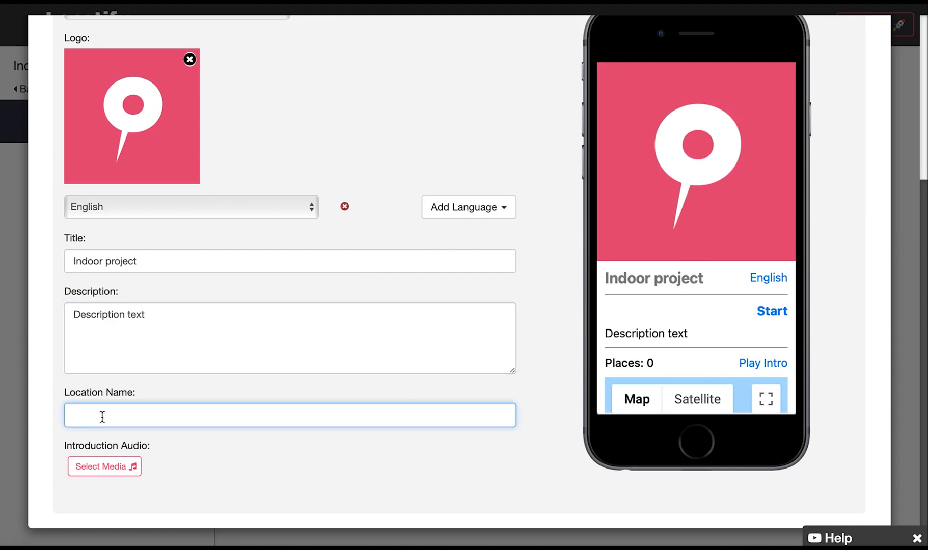
{"action": "type", "text": "Our town"}
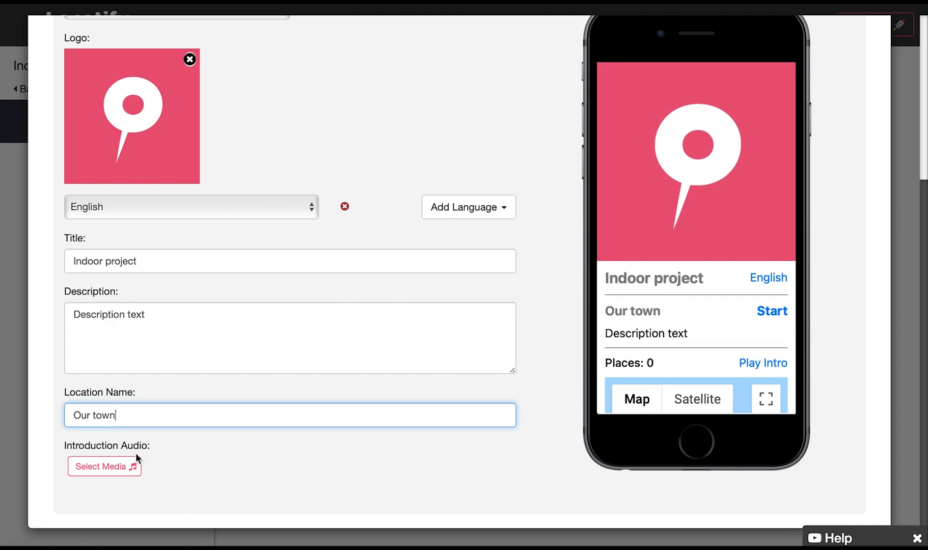
{"action": "mouse_move", "coordinate": [101, 489]}
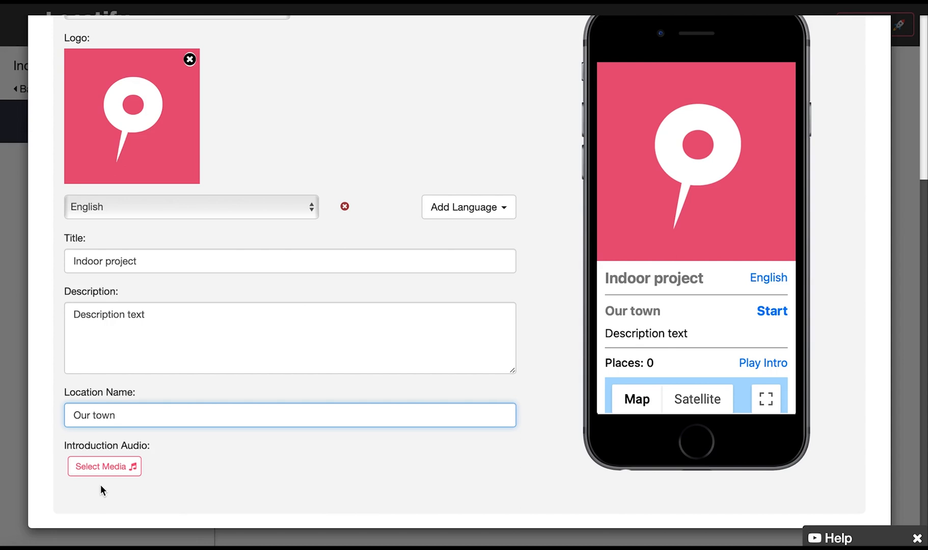
{"action": "left_click", "coordinate": [290, 415]}
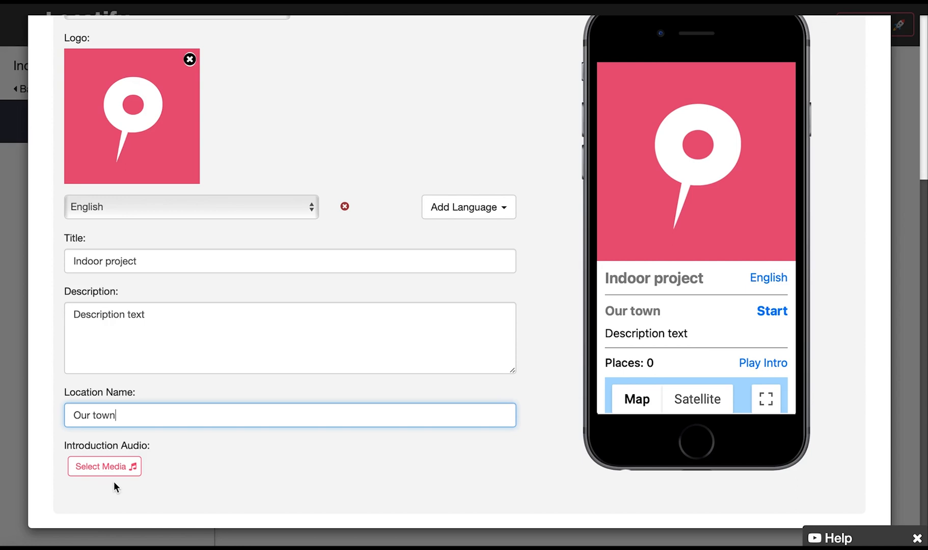
{"action": "mouse_move", "coordinate": [669, 186]}
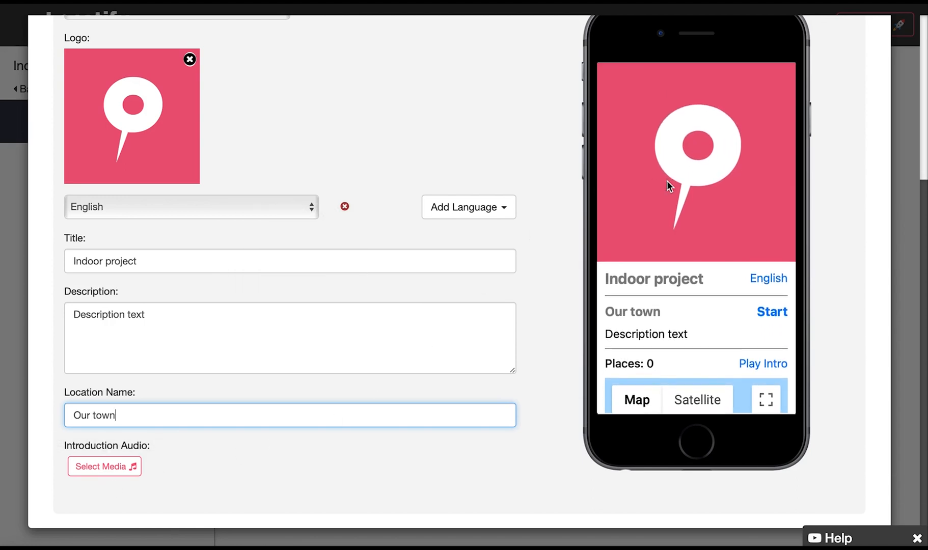
{"action": "scroll", "scroll_direction": "up", "scroll_amount": 3}
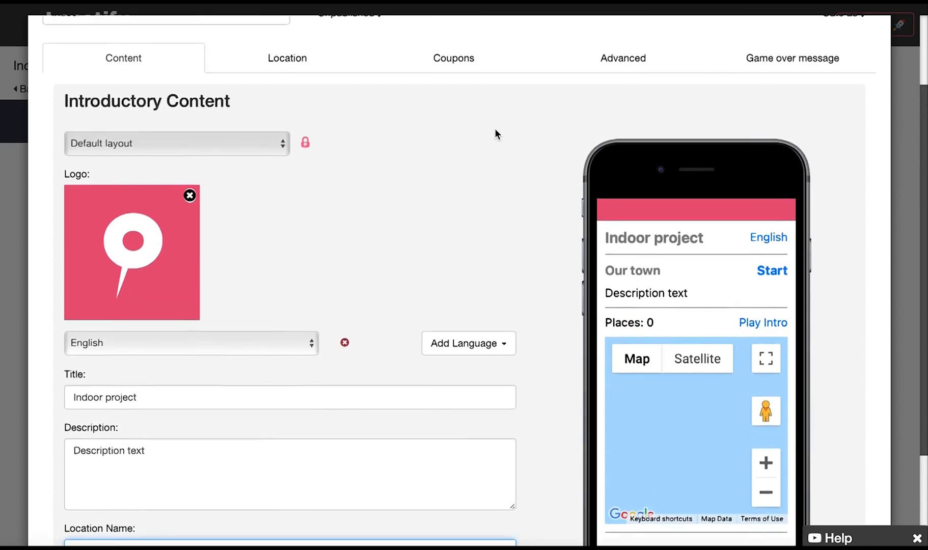
Change the project's location service setting and show the Coupons manager
{"action": "left_click", "coordinate": [288, 57]}
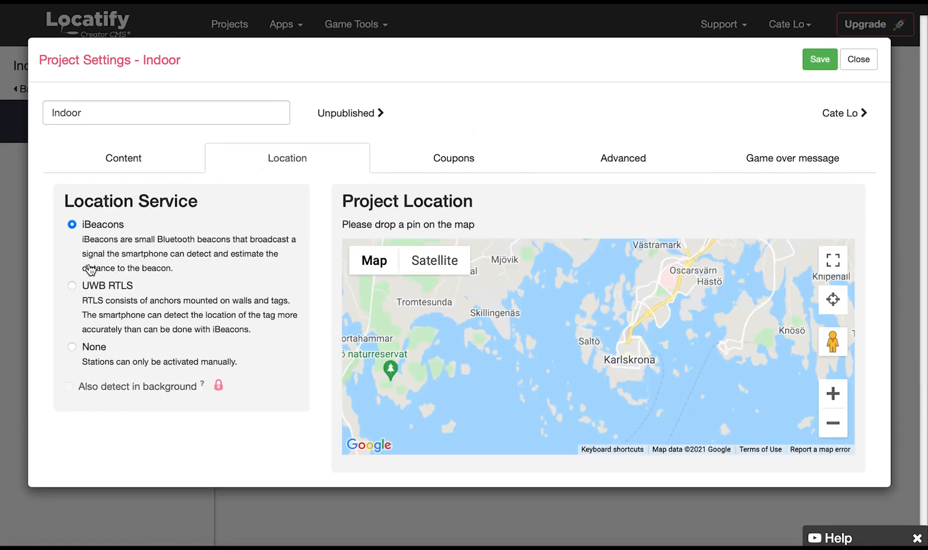
{"action": "left_click", "coordinate": [71, 346]}
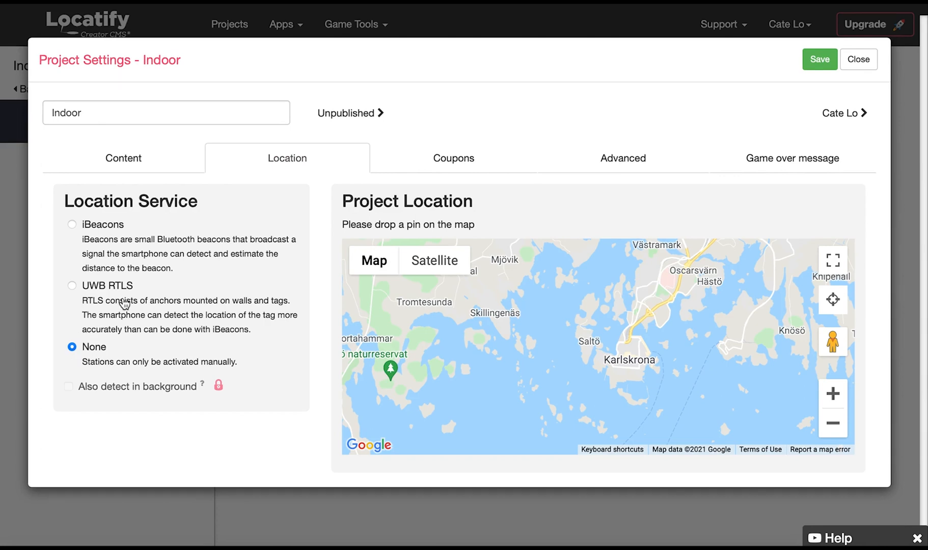
{"action": "left_click", "coordinate": [453, 158]}
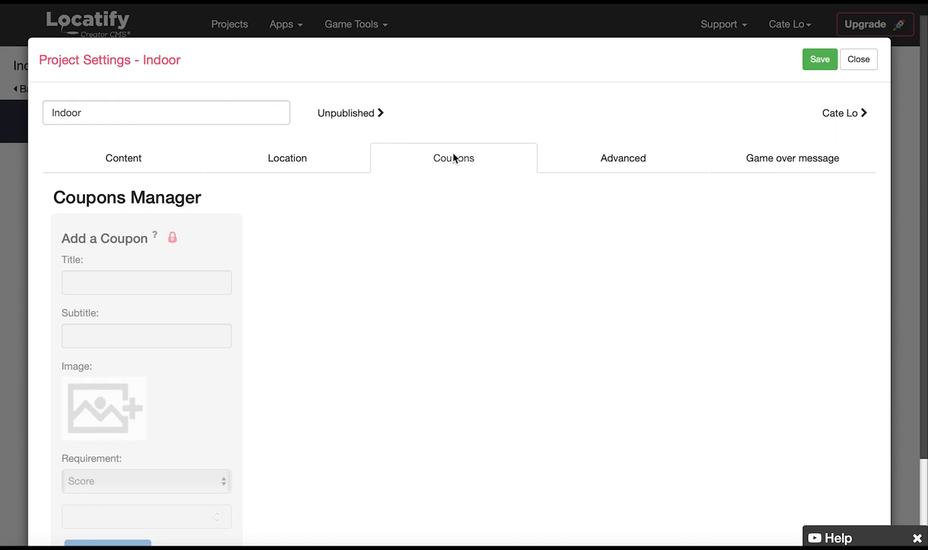
Scroll the Coupons Manager to reveal the full Add a Coupon form
{"action": "scroll", "scroll_direction": "down", "scroll_amount": 3}
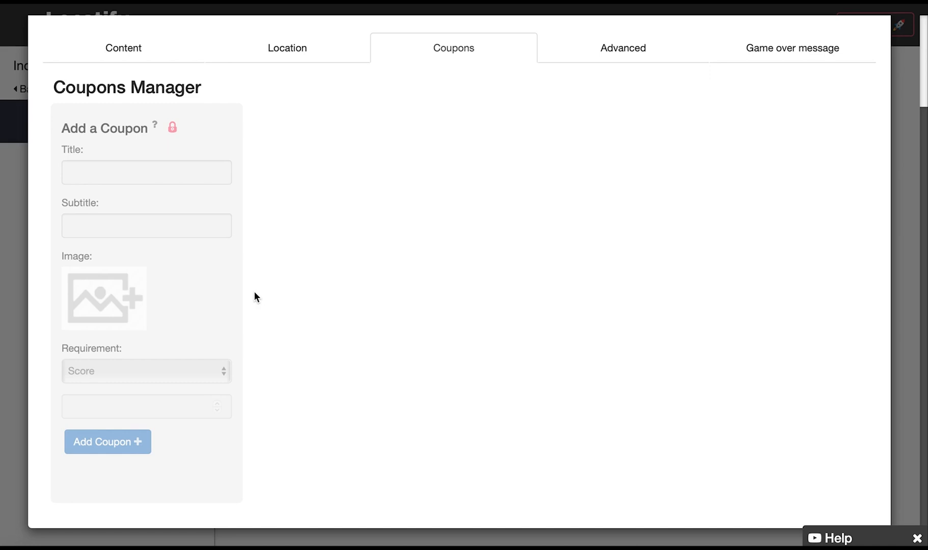
{"action": "mouse_move", "coordinate": [270, 292]}
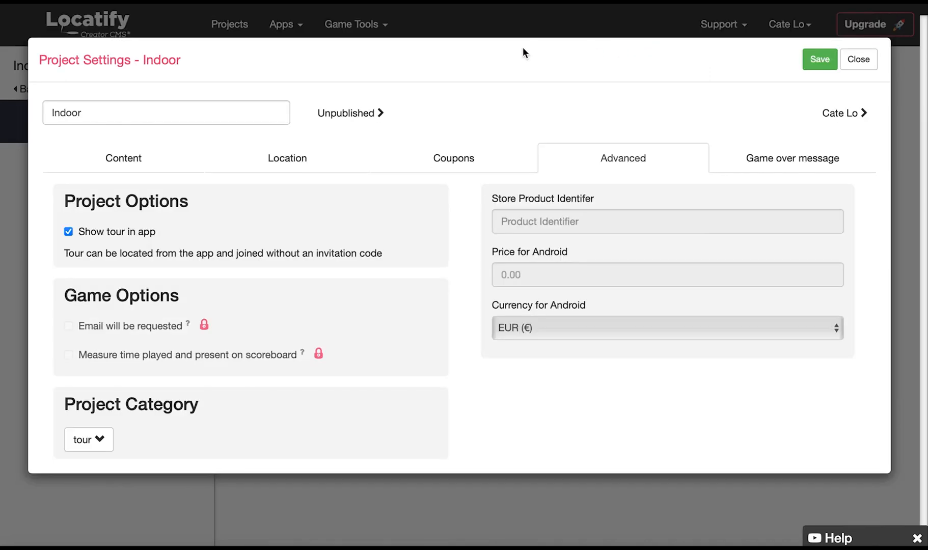
{"action": "mouse_move", "coordinate": [363, 198]}
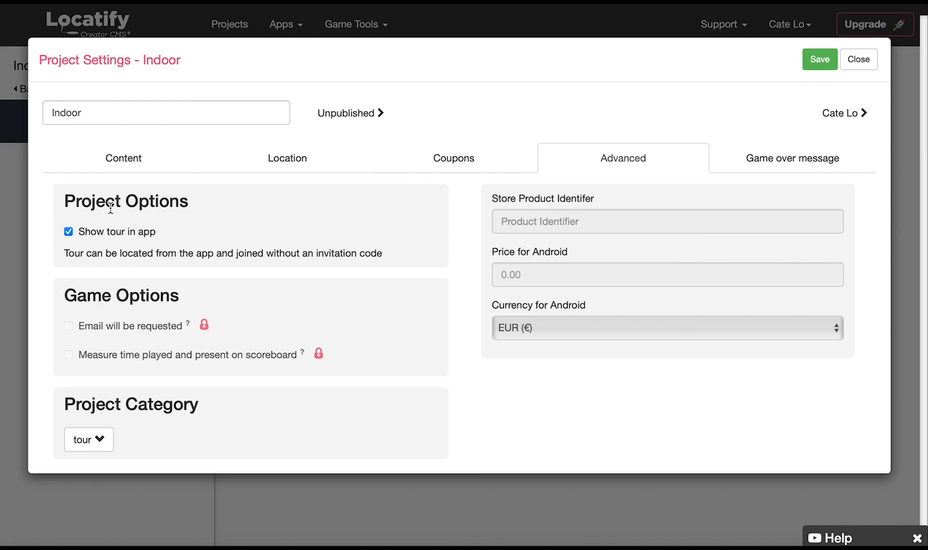
{"action": "left_click", "coordinate": [68, 231]}
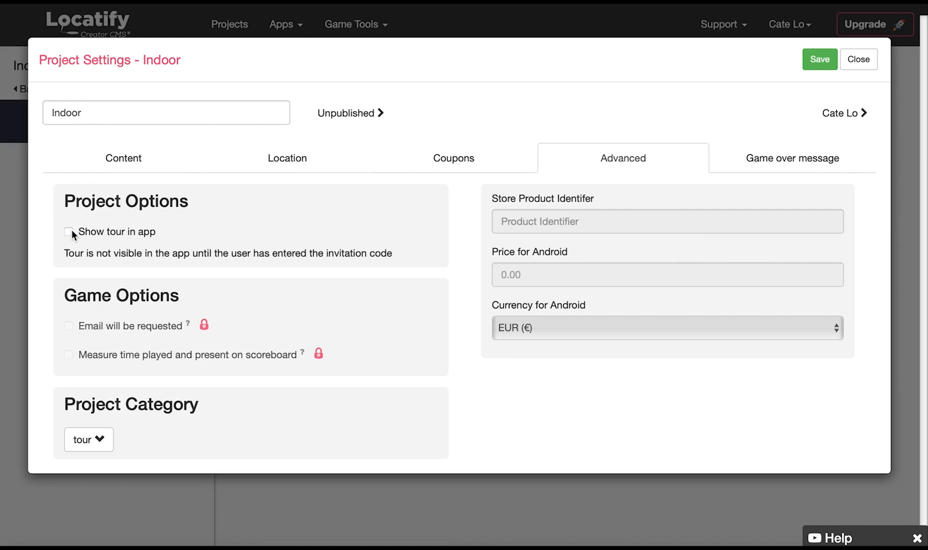
{"action": "left_click", "coordinate": [69, 232]}
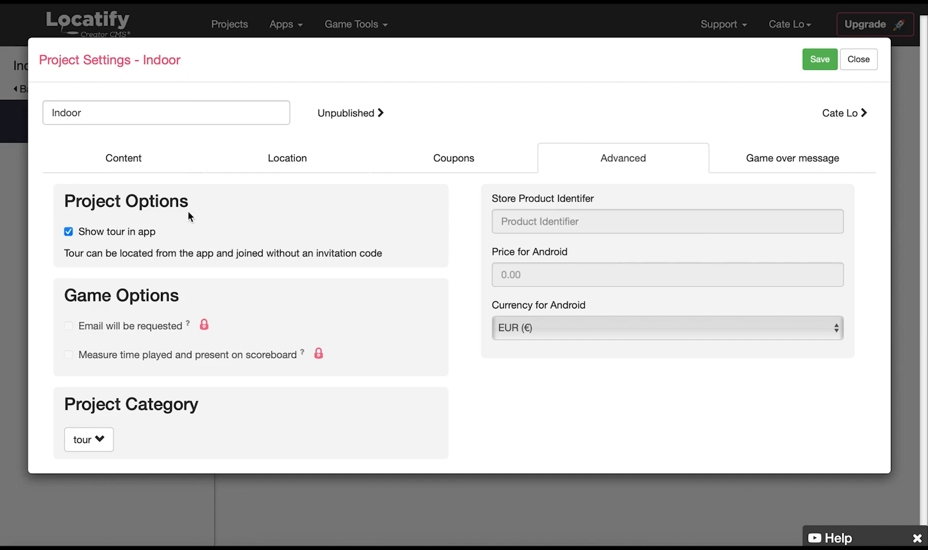
{"action": "mouse_move", "coordinate": [236, 219]}
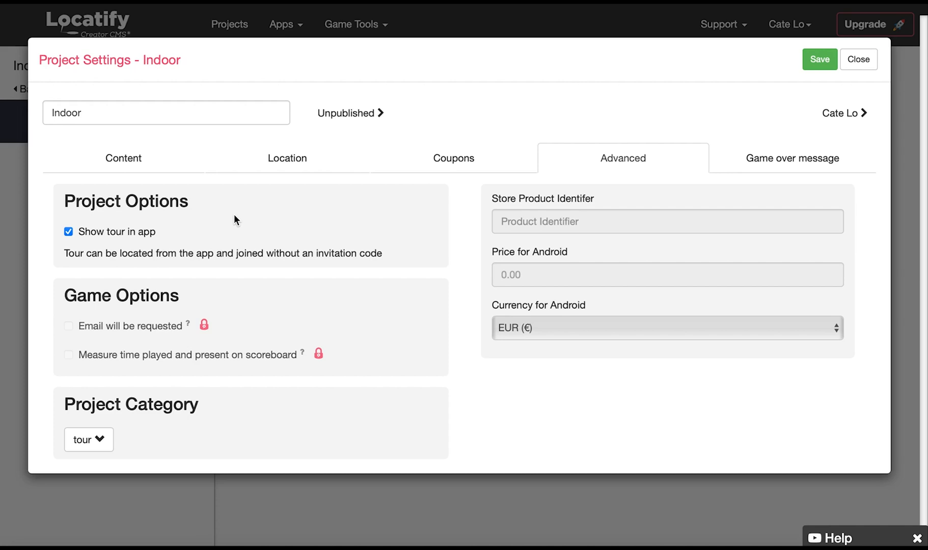
{"action": "mouse_move", "coordinate": [88, 440]}
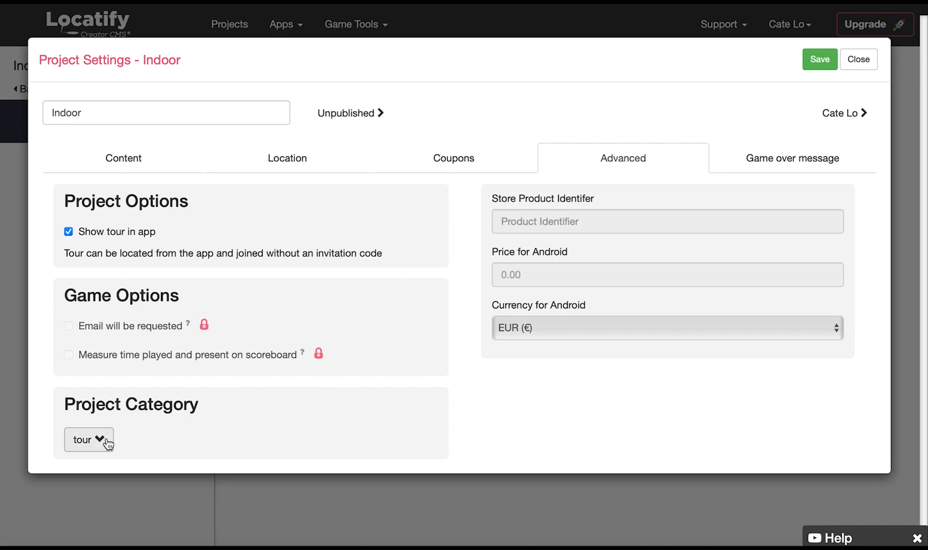
{"action": "left_click", "coordinate": [88, 439]}
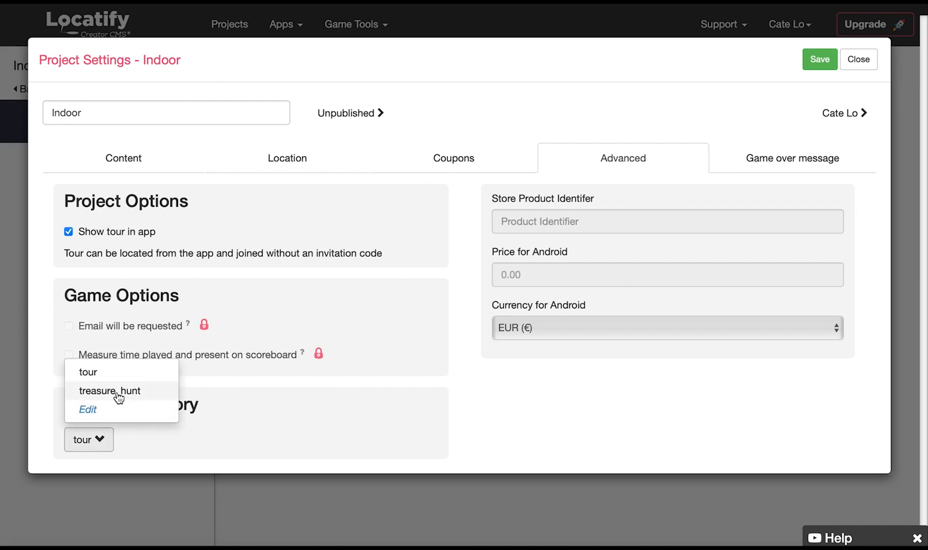
{"action": "mouse_move", "coordinate": [128, 438]}
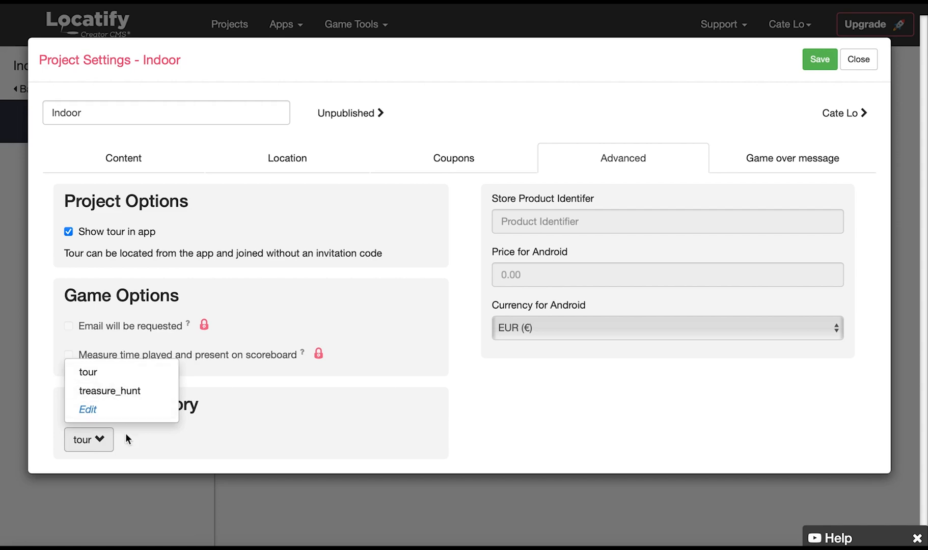
{"action": "left_click", "coordinate": [88, 371]}
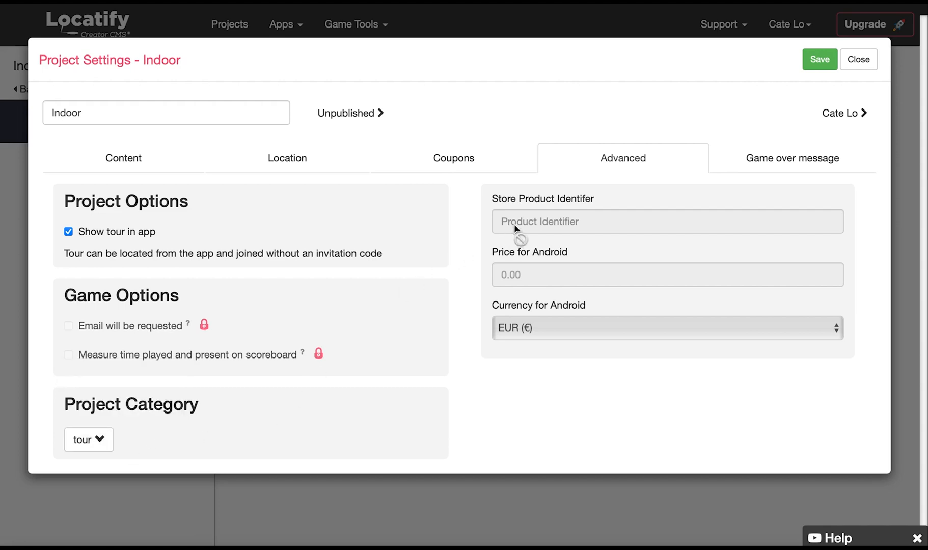
Enter directions title 'Start' and game-over title 'End', then save and close settings
{"action": "left_click", "coordinate": [792, 158]}
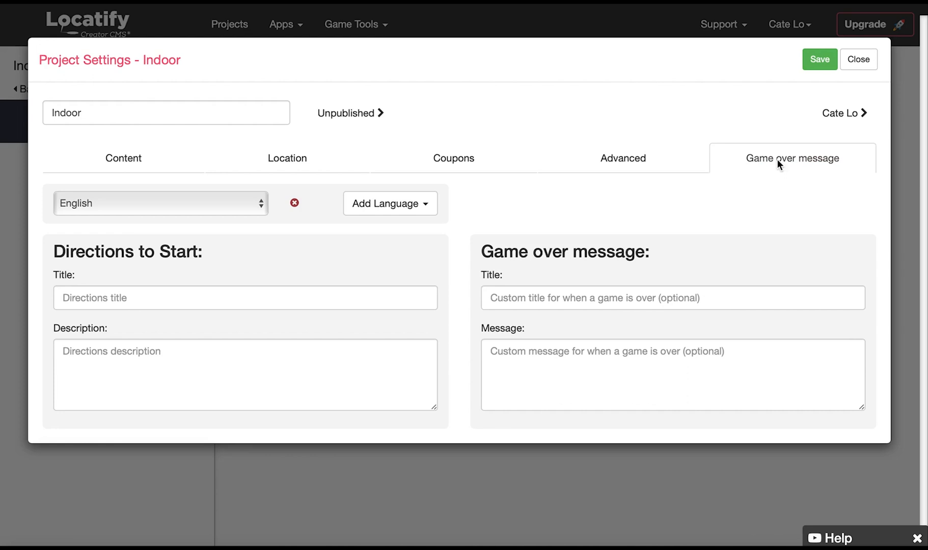
{"action": "mouse_move", "coordinate": [129, 298]}
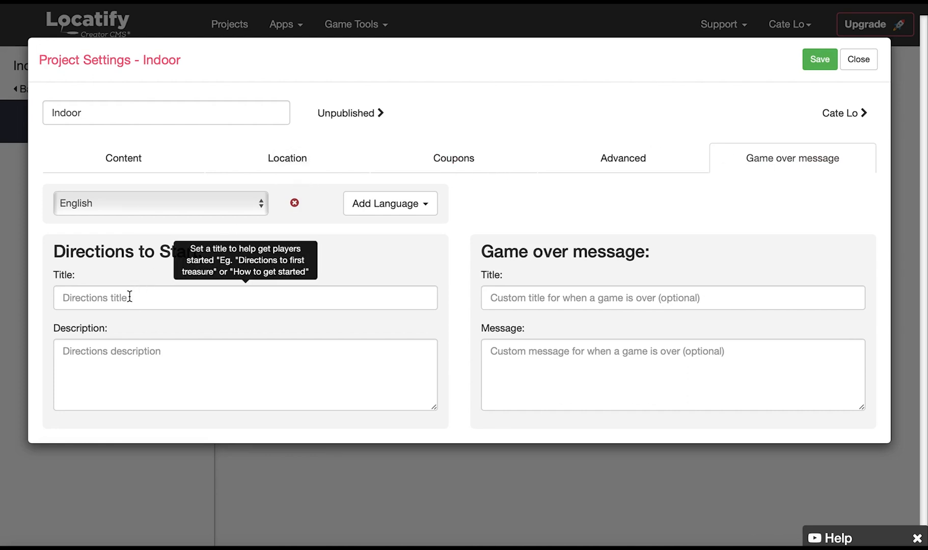
{"action": "type", "text": "S"}
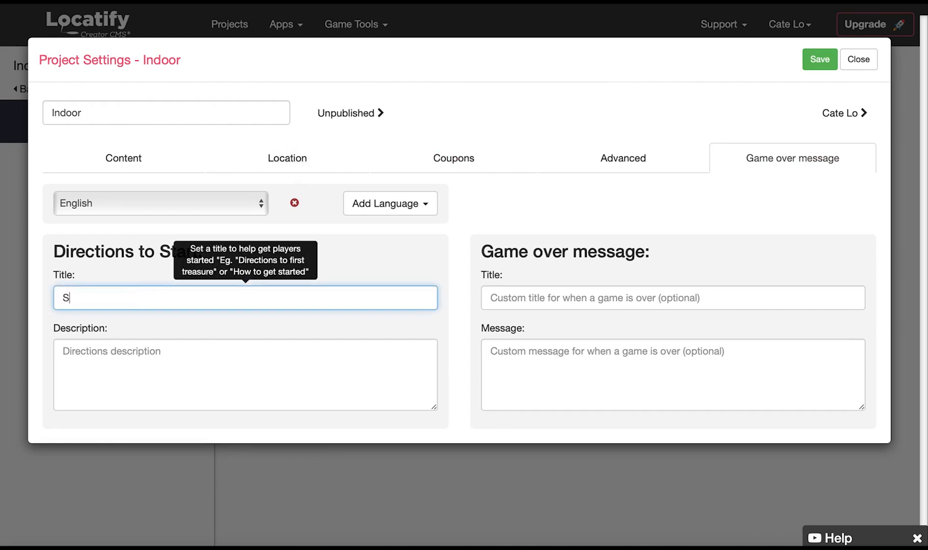
{"action": "type", "text": "tart"}
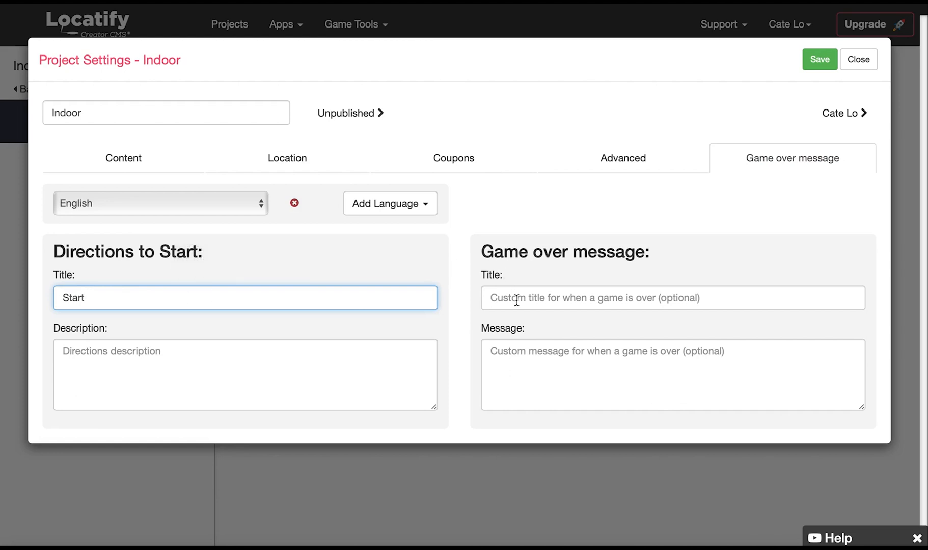
{"action": "type", "text": "End"}
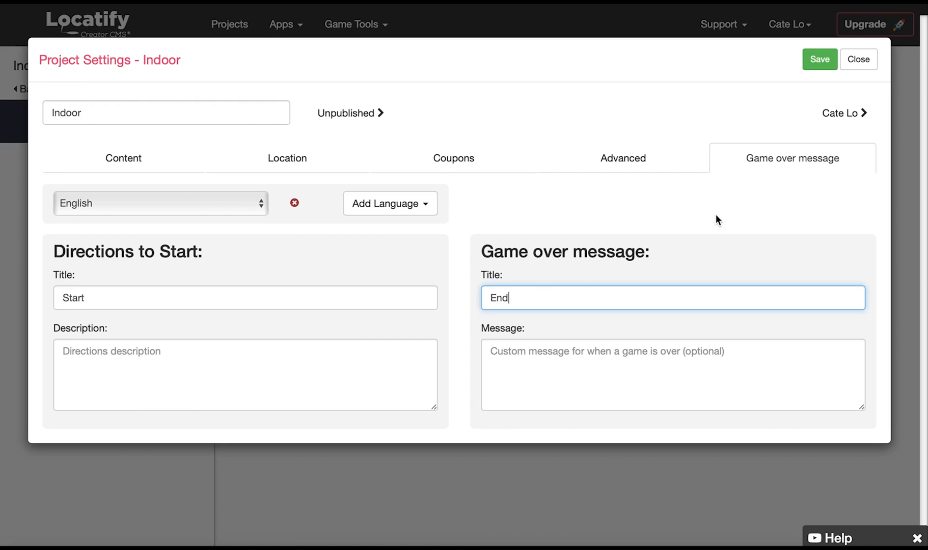
{"action": "mouse_move", "coordinate": [811, 94]}
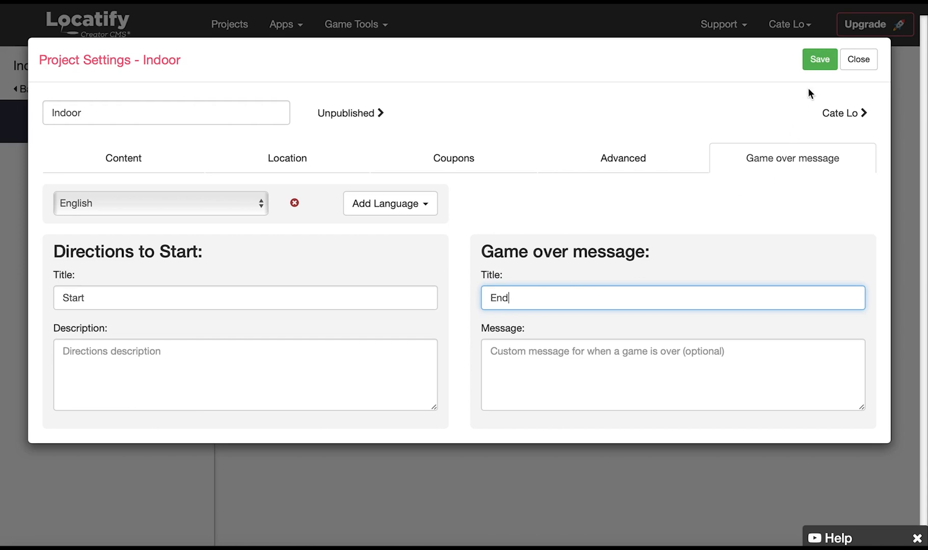
{"action": "left_click", "coordinate": [819, 59]}
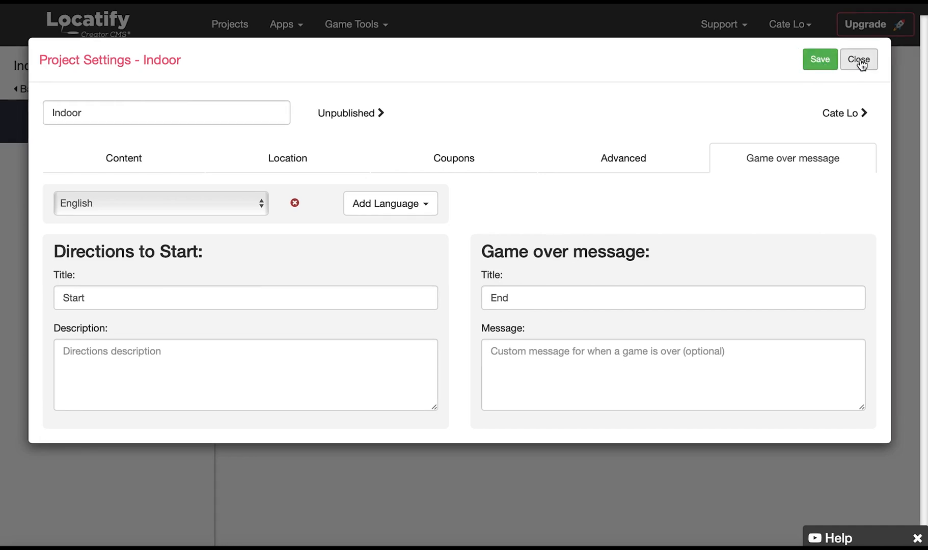
{"action": "left_click", "coordinate": [857, 59]}
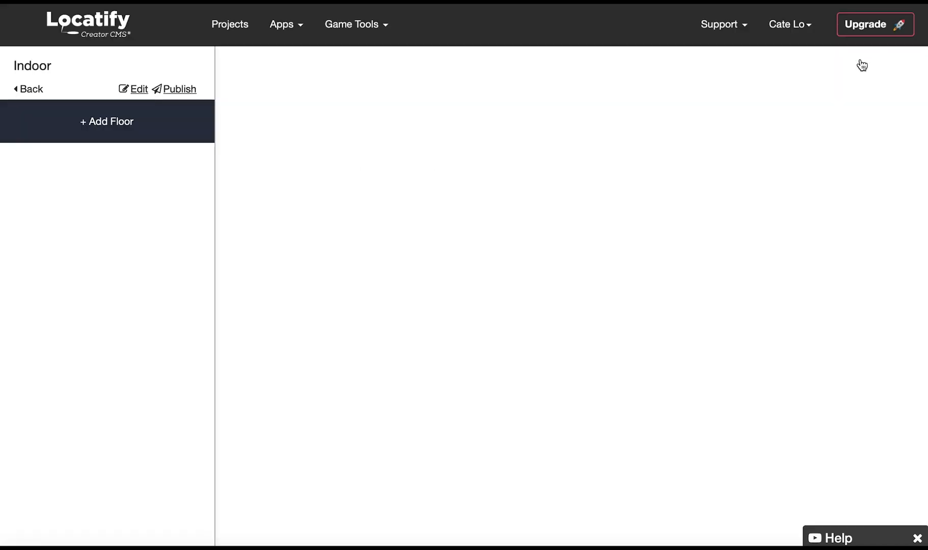
{"action": "mouse_move", "coordinate": [149, 62]}
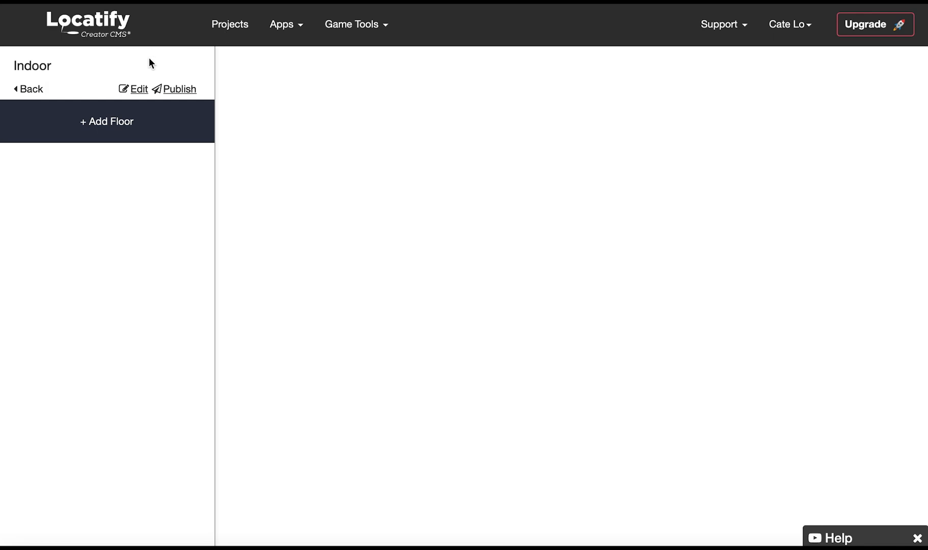
Add Floor 1 and rename it 'Ground floor' in its floor info
{"action": "left_click", "coordinate": [107, 121]}
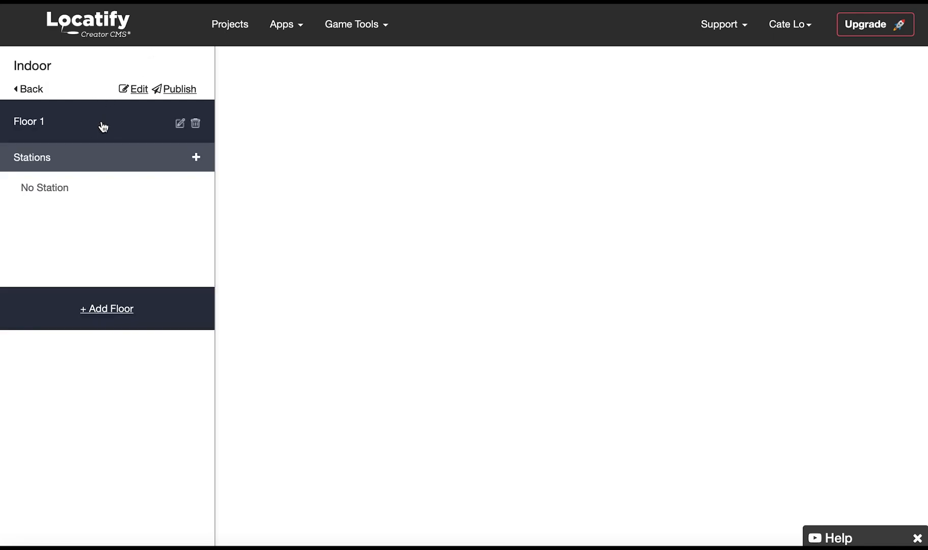
{"action": "mouse_move", "coordinate": [179, 123]}
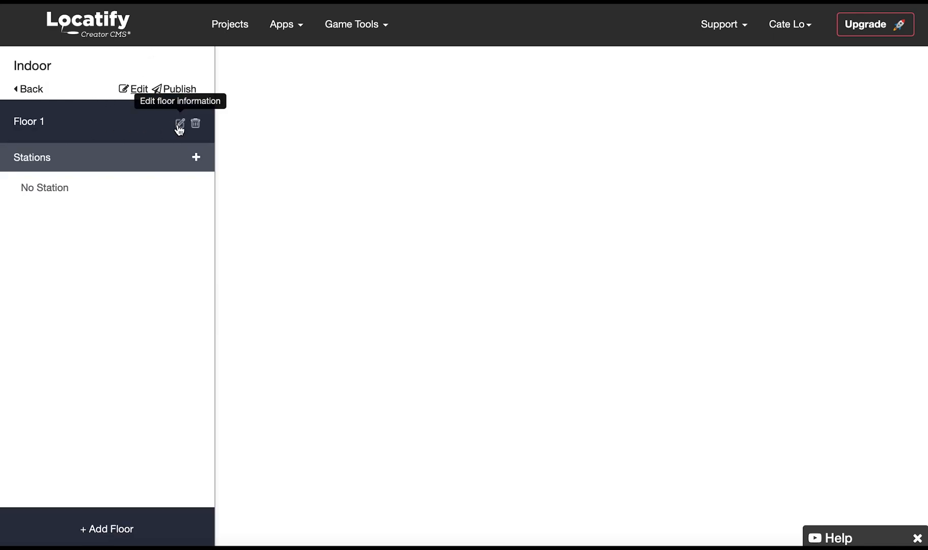
{"action": "left_click", "coordinate": [180, 124]}
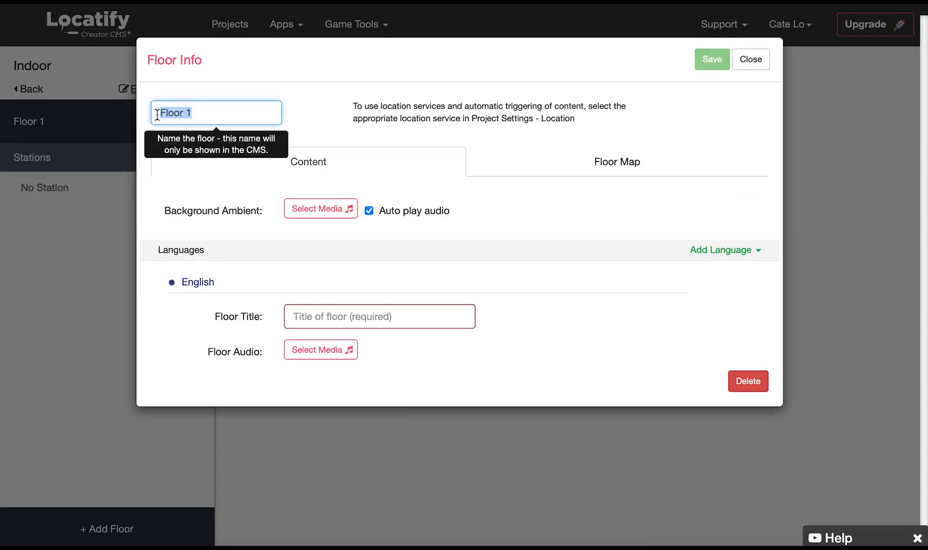
{"action": "type", "text": "Ground"}
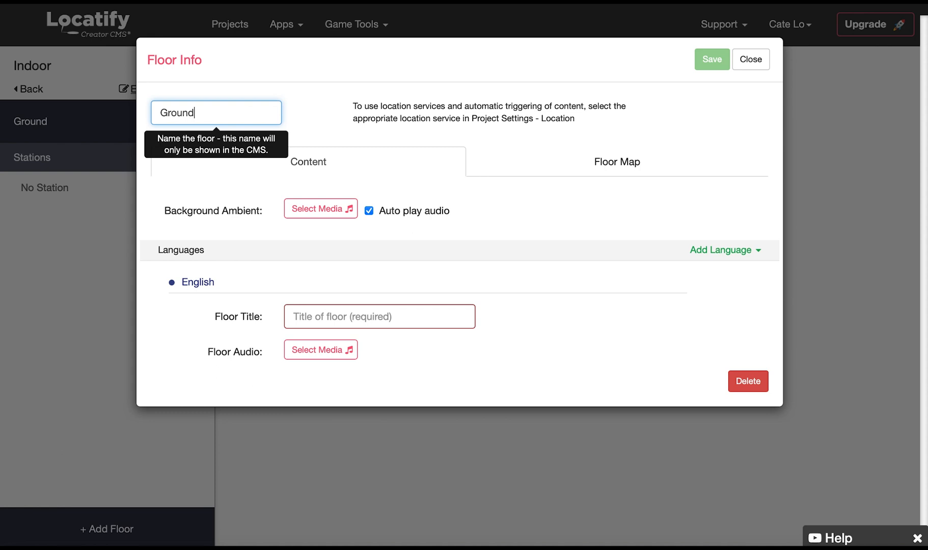
{"action": "type", "text": "floor"}
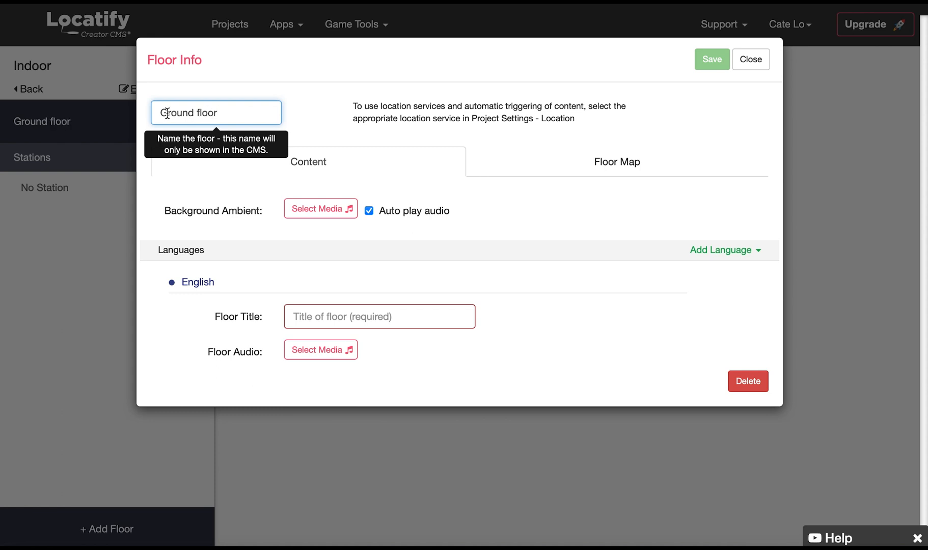
{"action": "mouse_move", "coordinate": [327, 146]}
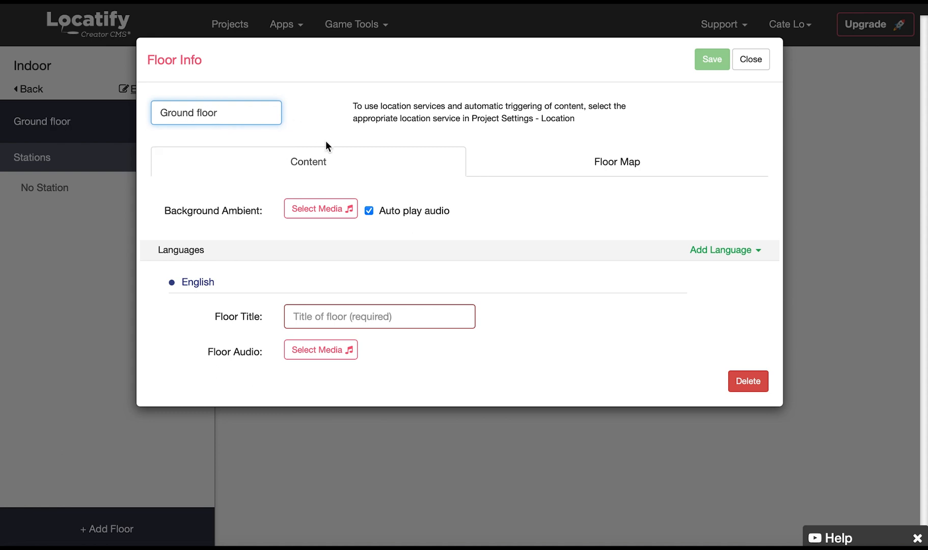
{"action": "mouse_move", "coordinate": [320, 208]}
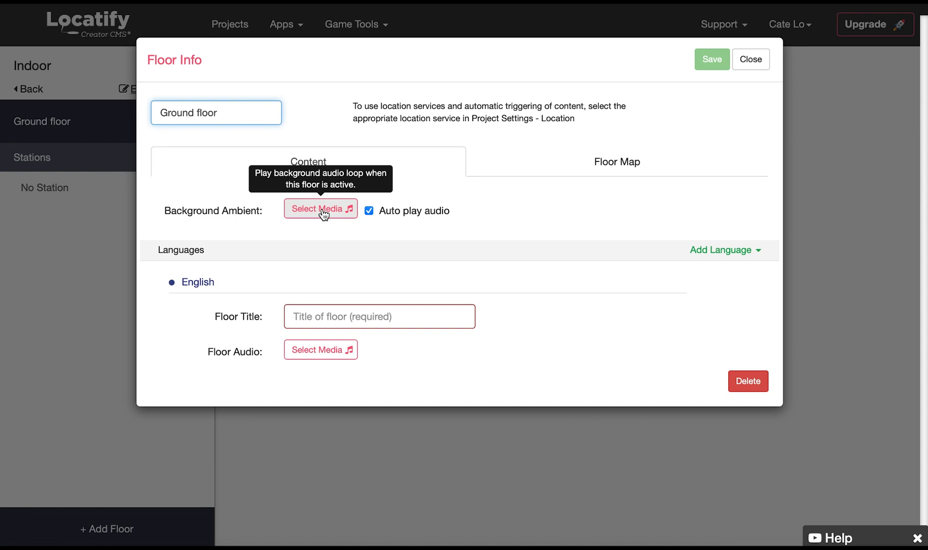
{"action": "mouse_move", "coordinate": [368, 211]}
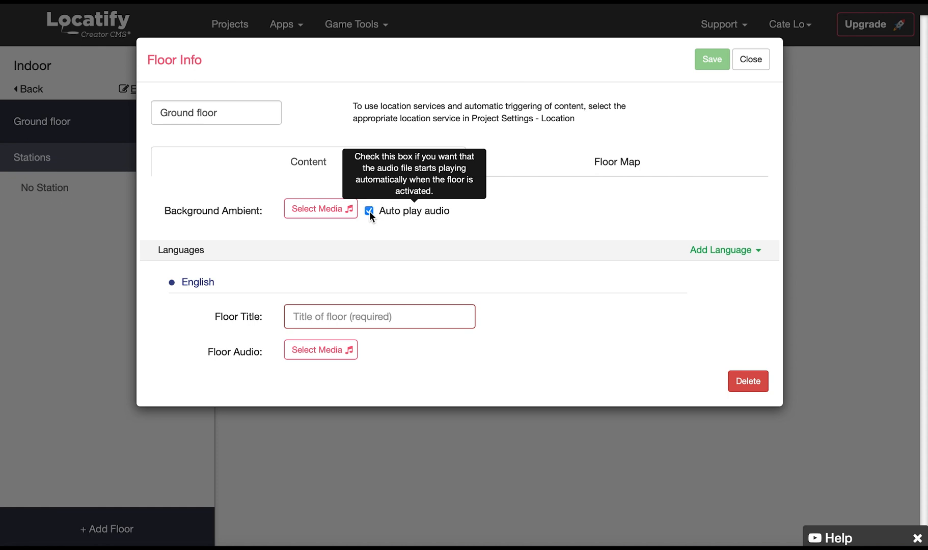
{"action": "mouse_move", "coordinate": [340, 239]}
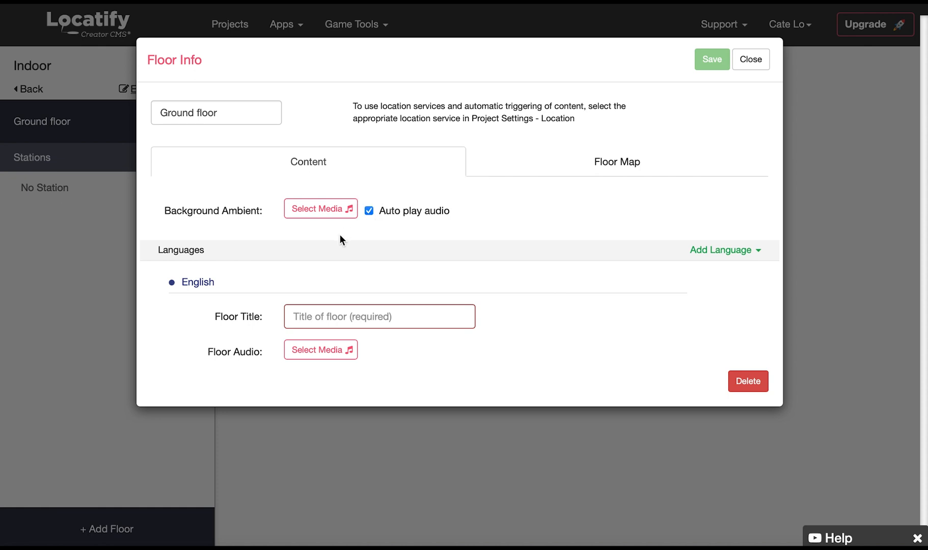
Type 'Ground floor' into the English Floor Title field, adding no extra language
{"action": "left_click", "coordinate": [719, 249]}
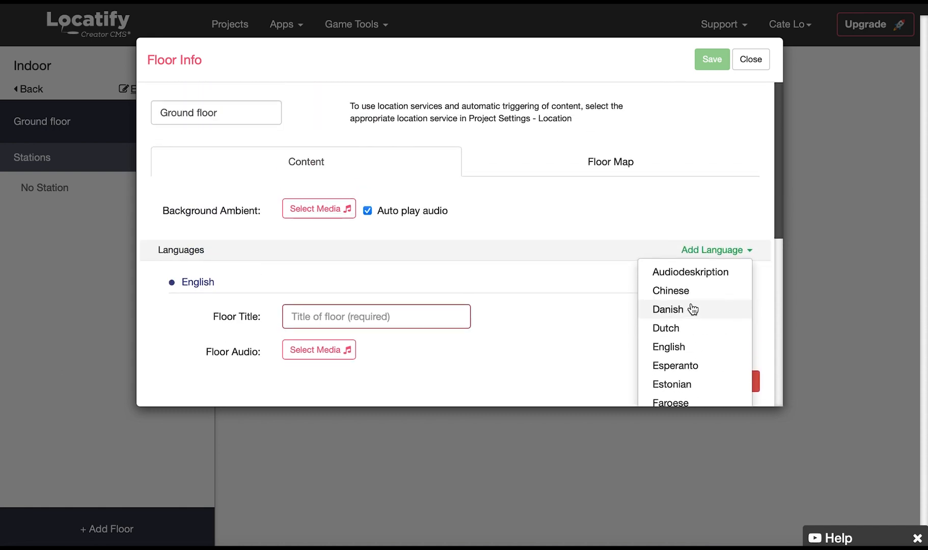
{"action": "left_click", "coordinate": [357, 304]}
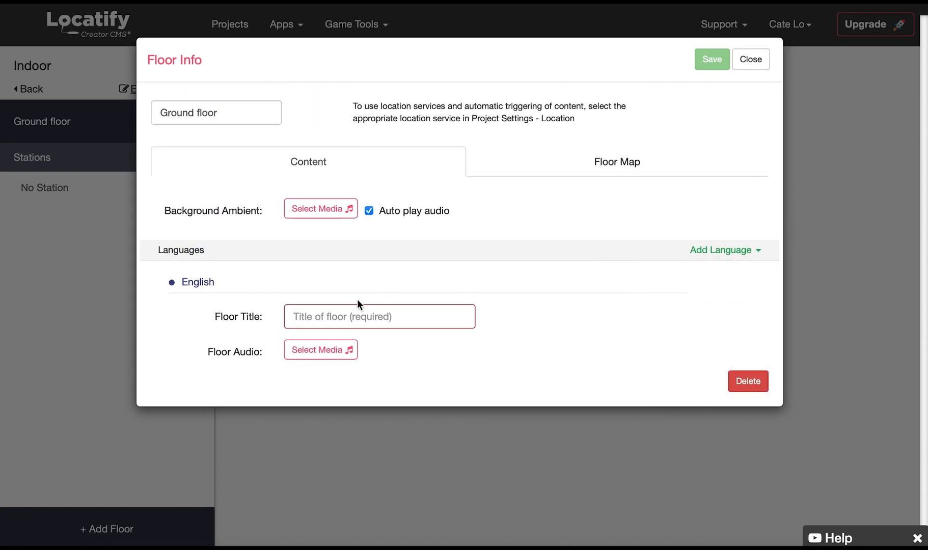
{"action": "type", "text": "G"}
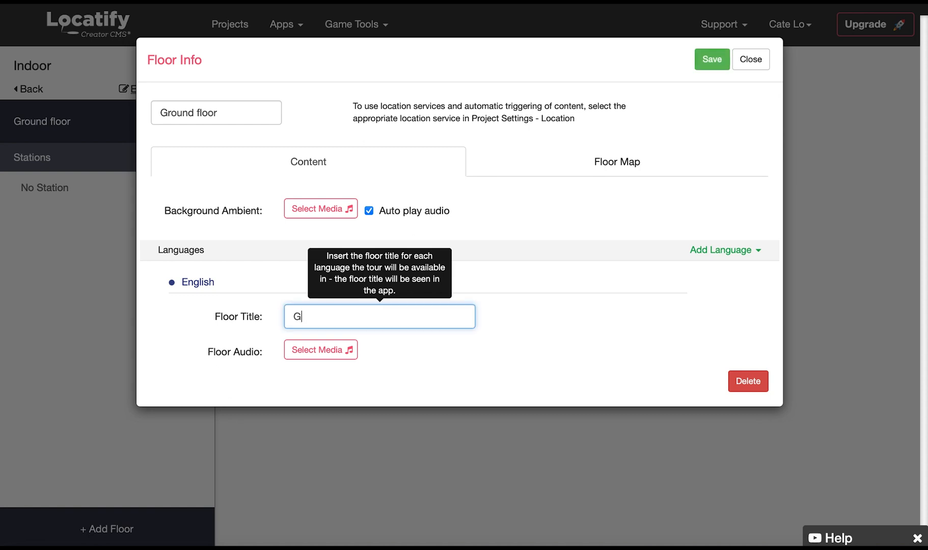
{"action": "type", "text": "round floor"}
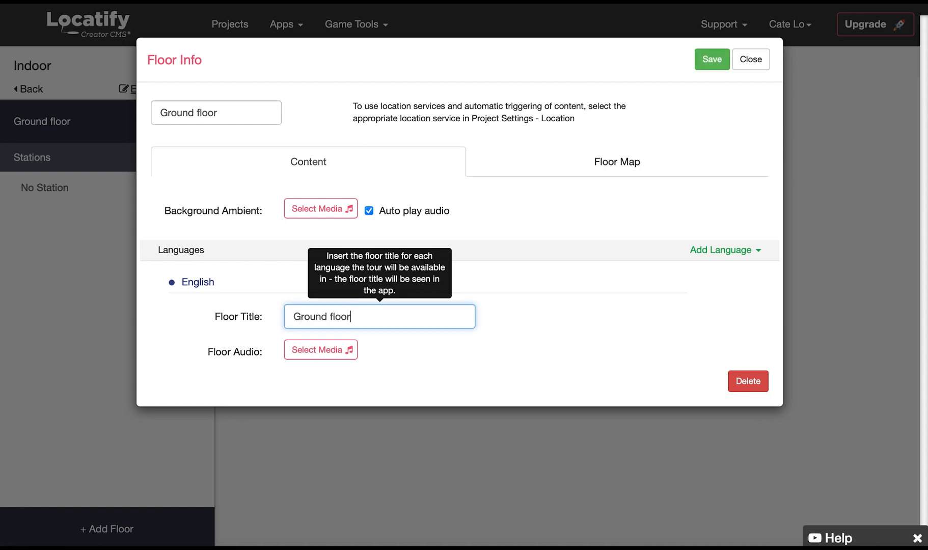
{"action": "mouse_move", "coordinate": [320, 349]}
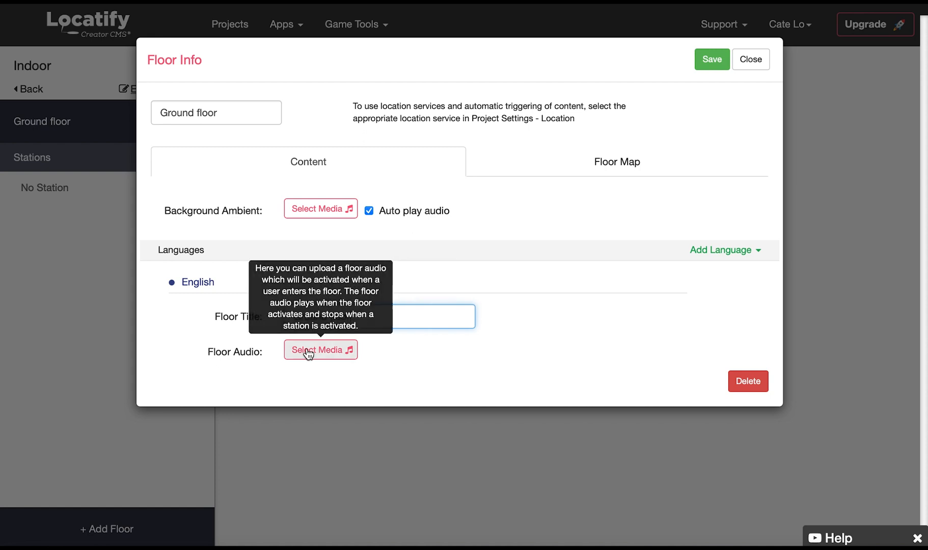
{"action": "mouse_move", "coordinate": [310, 353]}
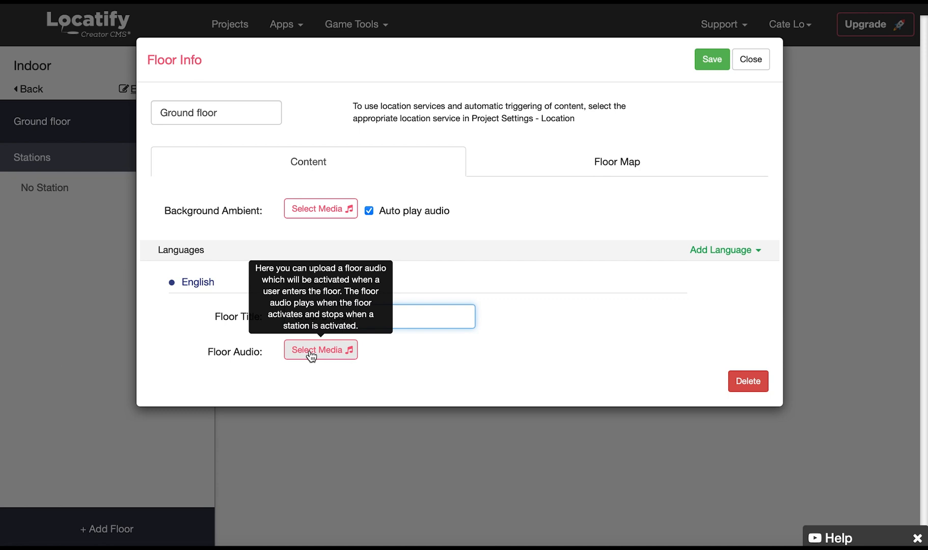
{"action": "mouse_move", "coordinate": [601, 201]}
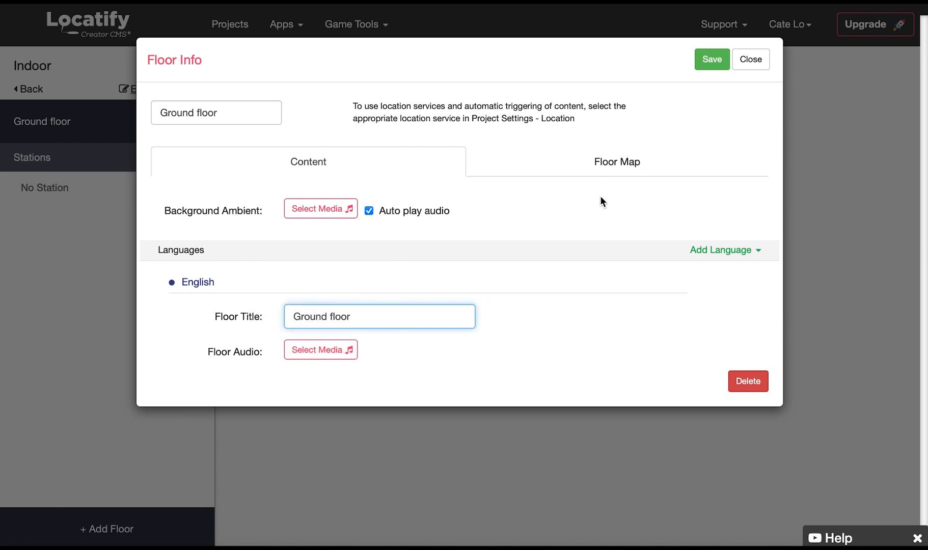
Tick 'Use floor map graphics' on the Ground floor's Floor Map tab
{"action": "left_click", "coordinate": [617, 162]}
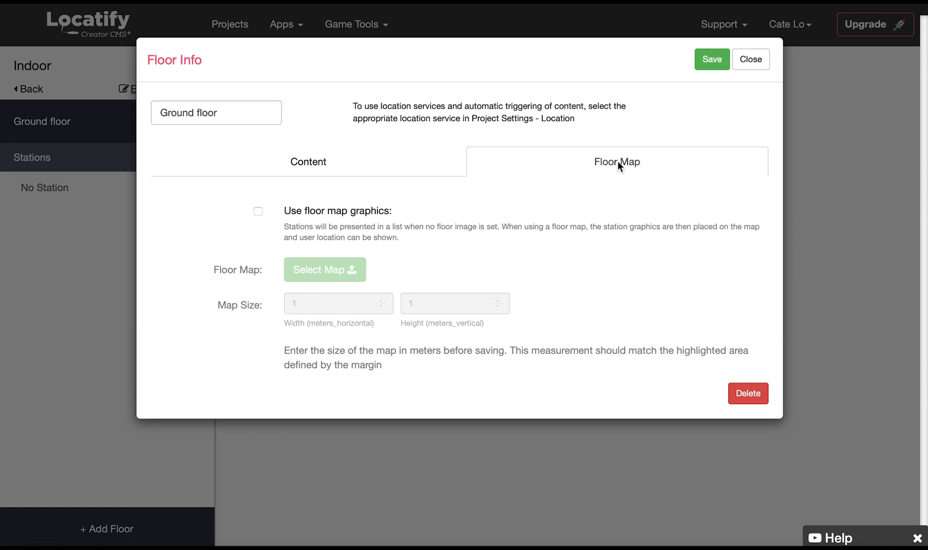
{"action": "mouse_move", "coordinate": [503, 197]}
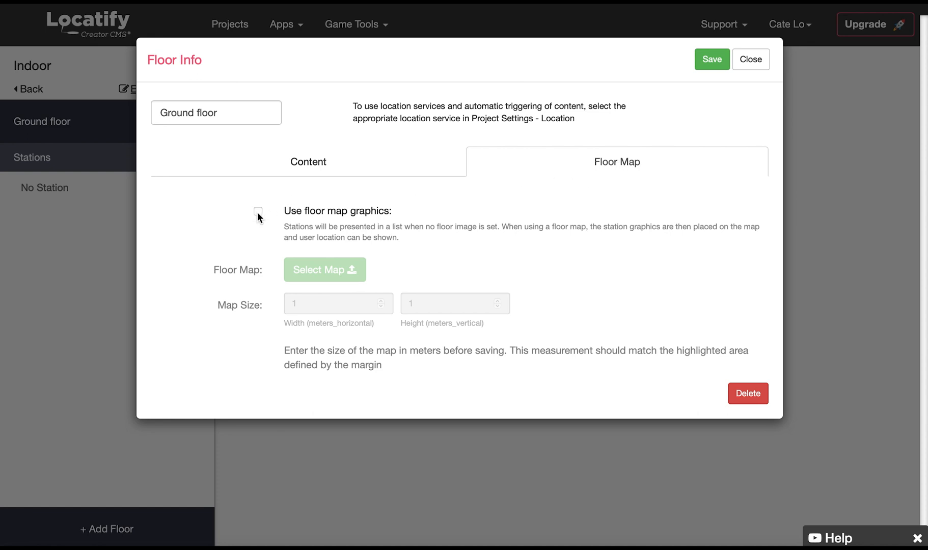
{"action": "left_click", "coordinate": [257, 212]}
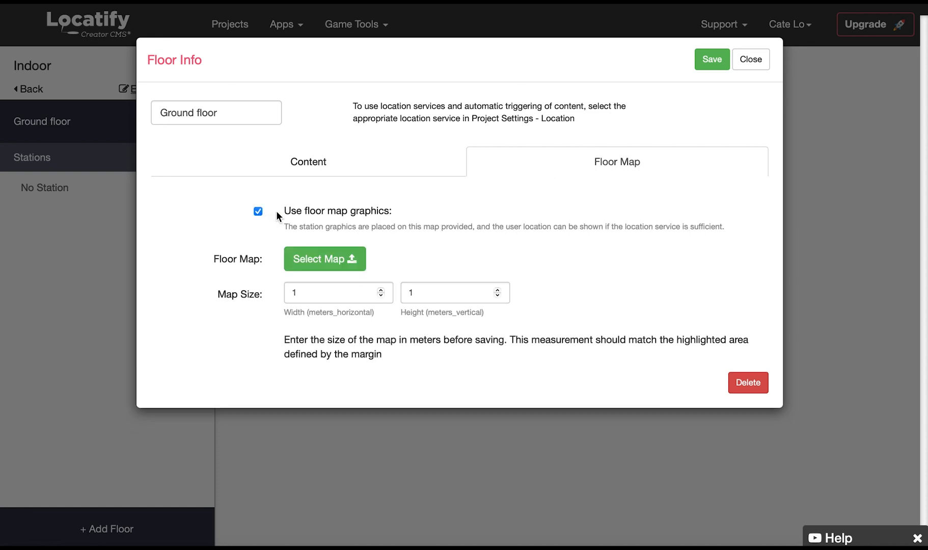
{"action": "mouse_move", "coordinate": [324, 259]}
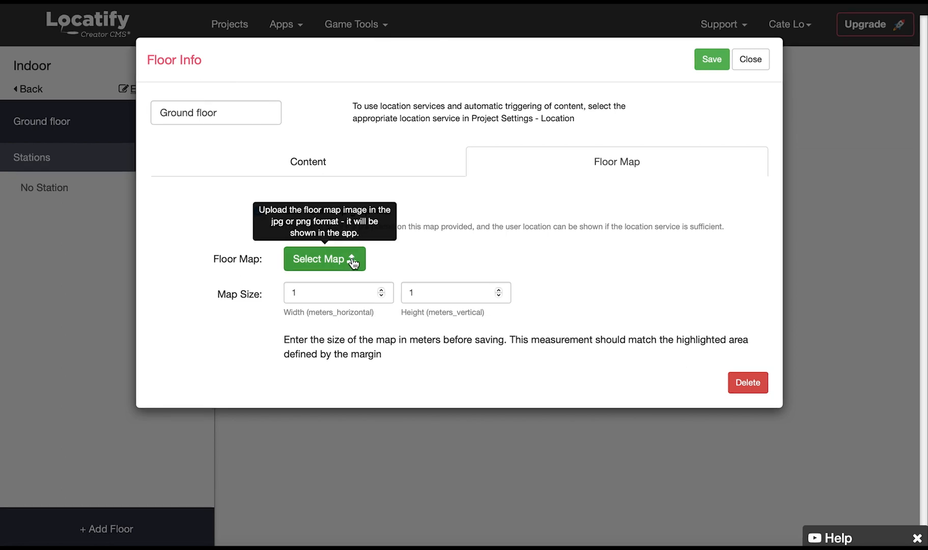
Insert floorplan.png from the Media Manager as the Ground floor map, sized 15 by 30 meters
{"action": "left_click", "coordinate": [324, 259]}
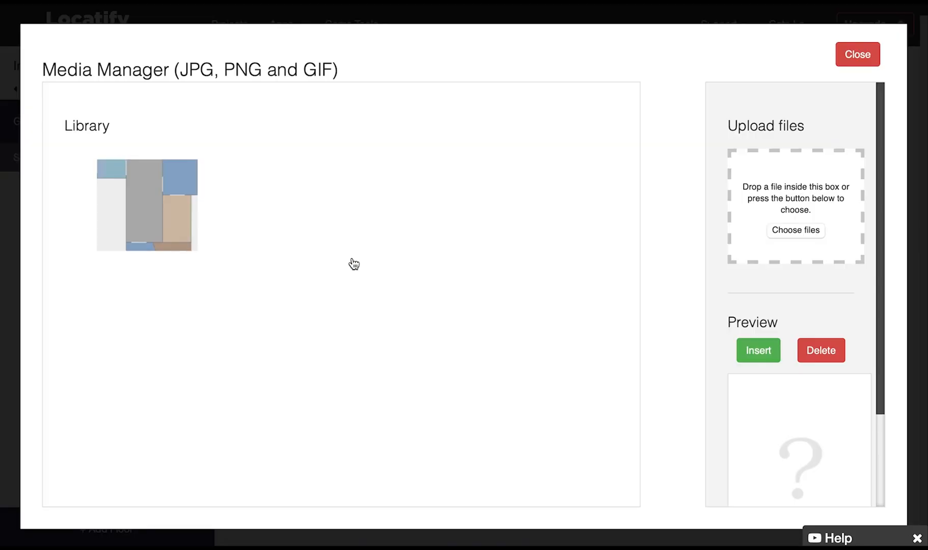
{"action": "left_click", "coordinate": [147, 205]}
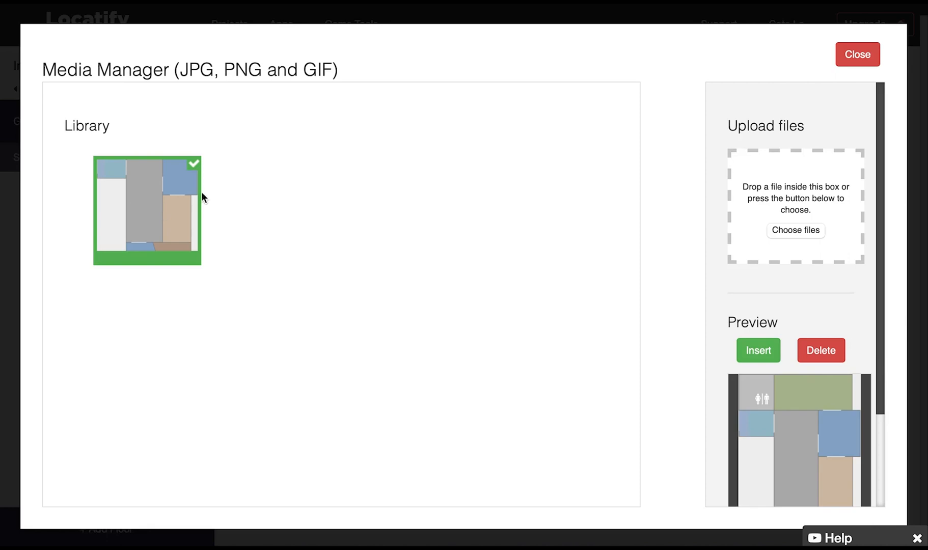
{"action": "left_click", "coordinate": [758, 350]}
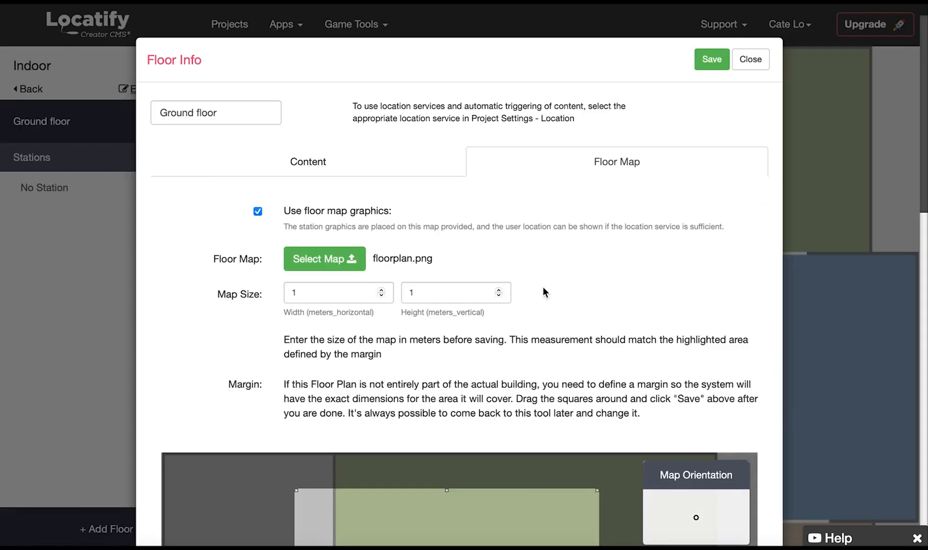
{"action": "mouse_move", "coordinate": [308, 293]}
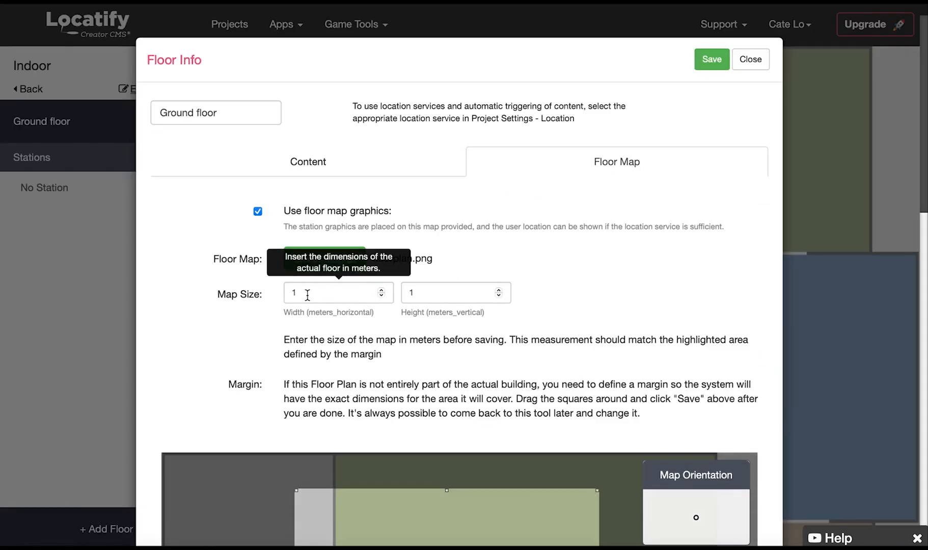
{"action": "left_click", "coordinate": [331, 293]}
{"action": "type", "text": "5"}
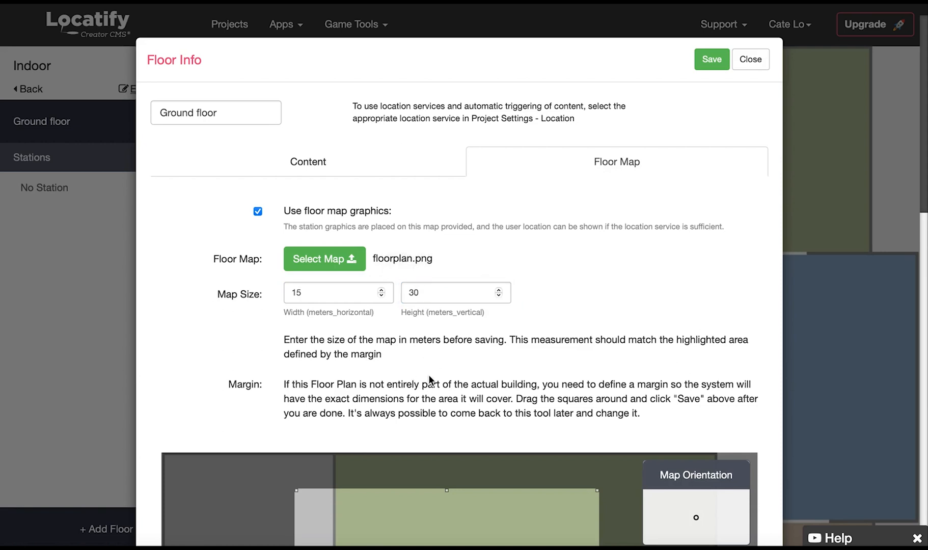
{"action": "scroll", "scroll_direction": "down", "scroll_amount": 3}
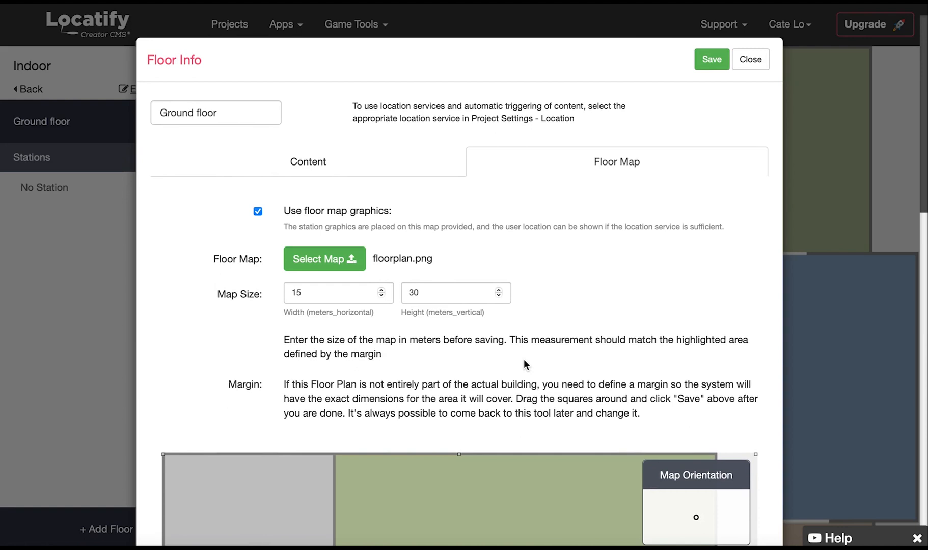
Save the Floor Info settings and view the floor plan in the editor
{"action": "left_click", "coordinate": [710, 59]}
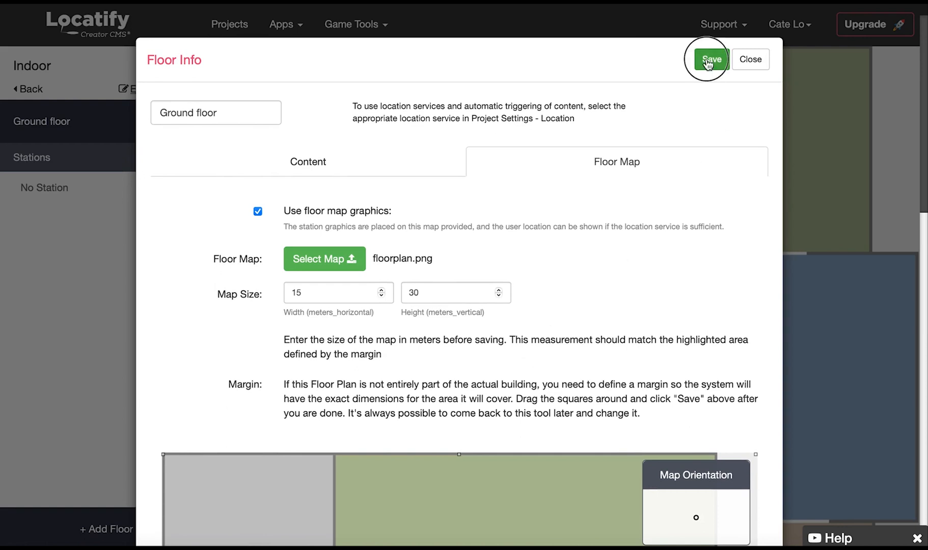
{"action": "left_click", "coordinate": [707, 59]}
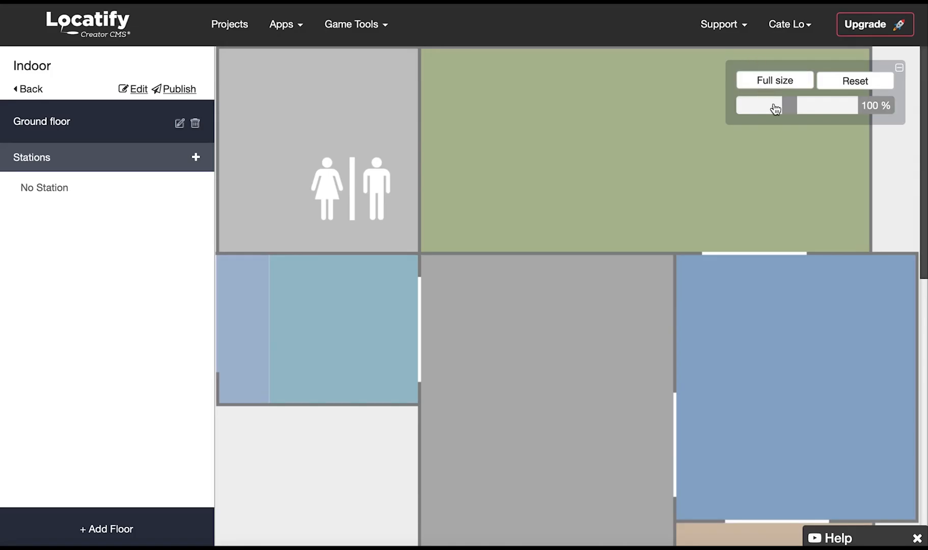
{"action": "scroll", "scroll_direction": "down", "scroll_amount": 3}
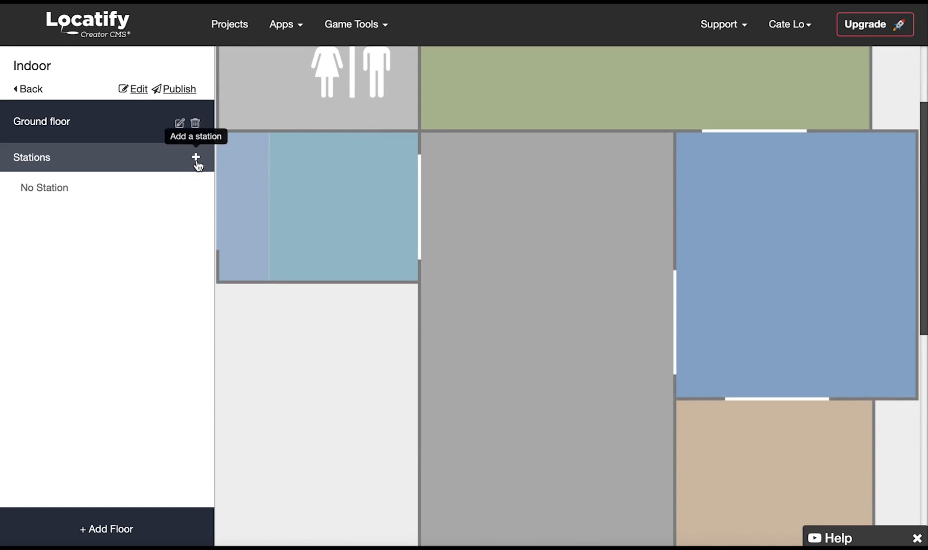
Add a new station and drop Station 1 in the blue room
{"action": "left_click", "coordinate": [196, 157]}
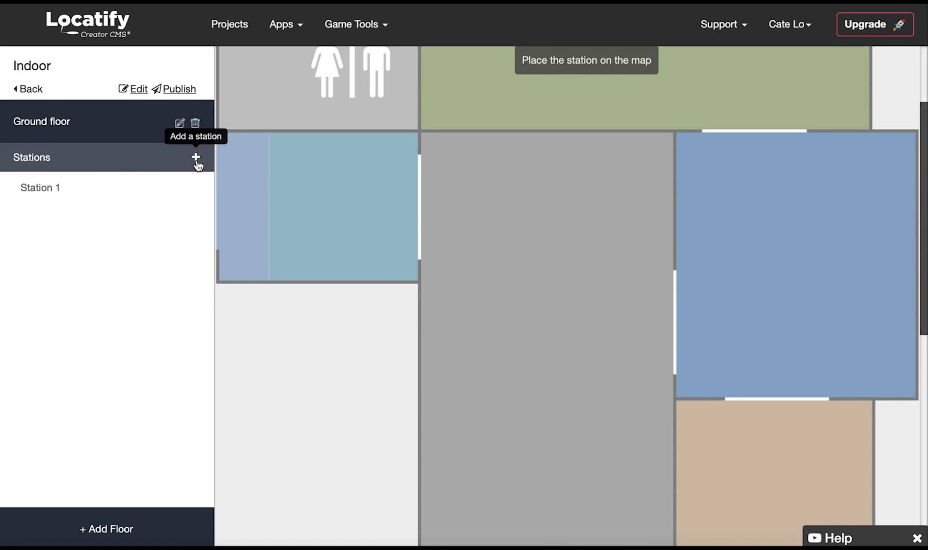
{"action": "mouse_move", "coordinate": [728, 189]}
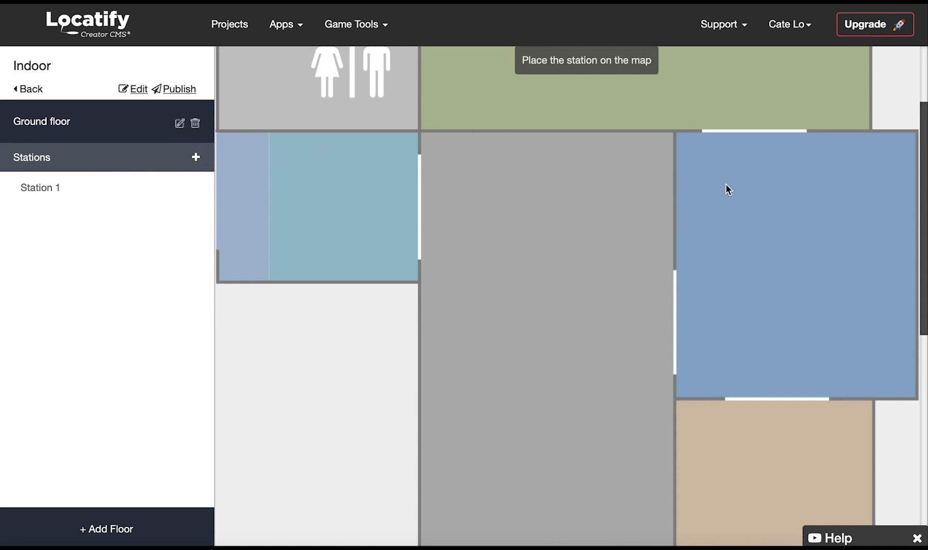
{"action": "left_click", "coordinate": [737, 76]}
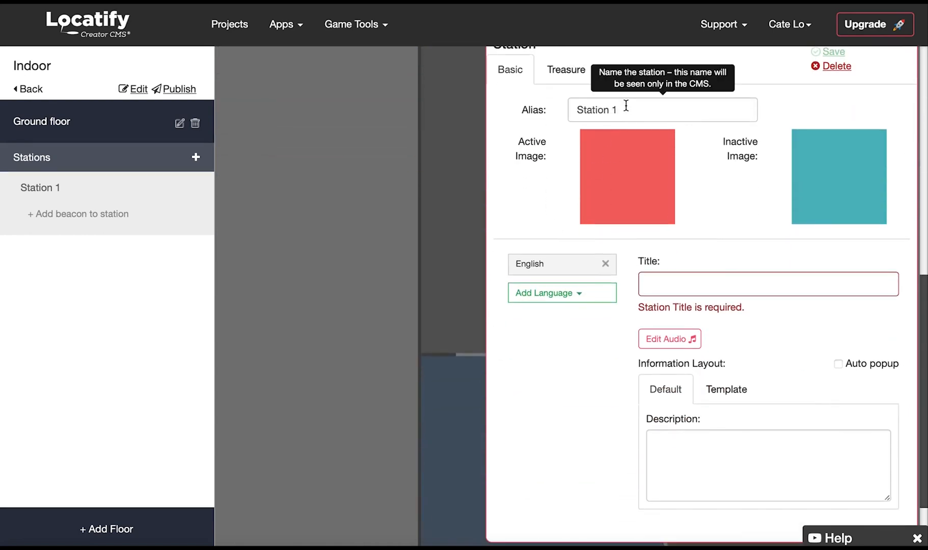
Title the station 'Local history', add the description 'Our town', and enable Auto popup
{"action": "type", "text": "Local history"}
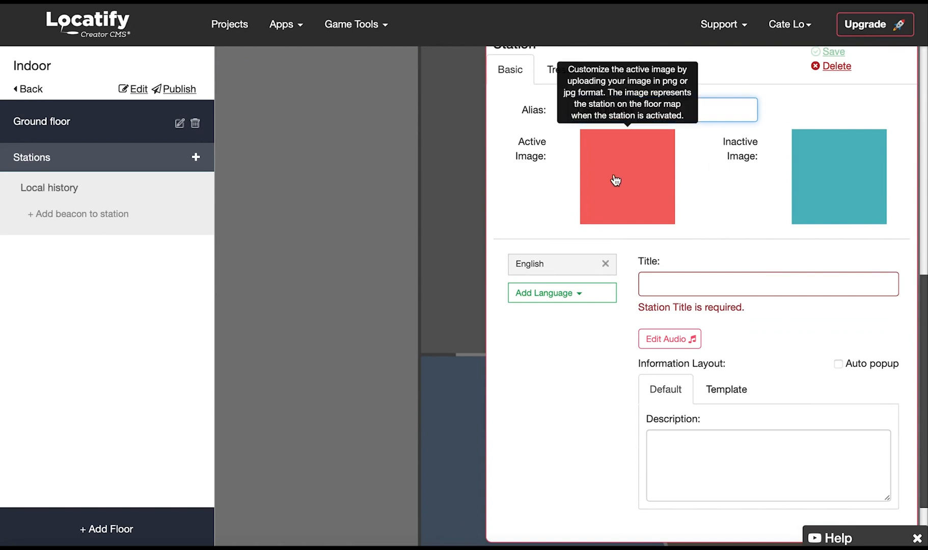
{"action": "mouse_move", "coordinate": [834, 166]}
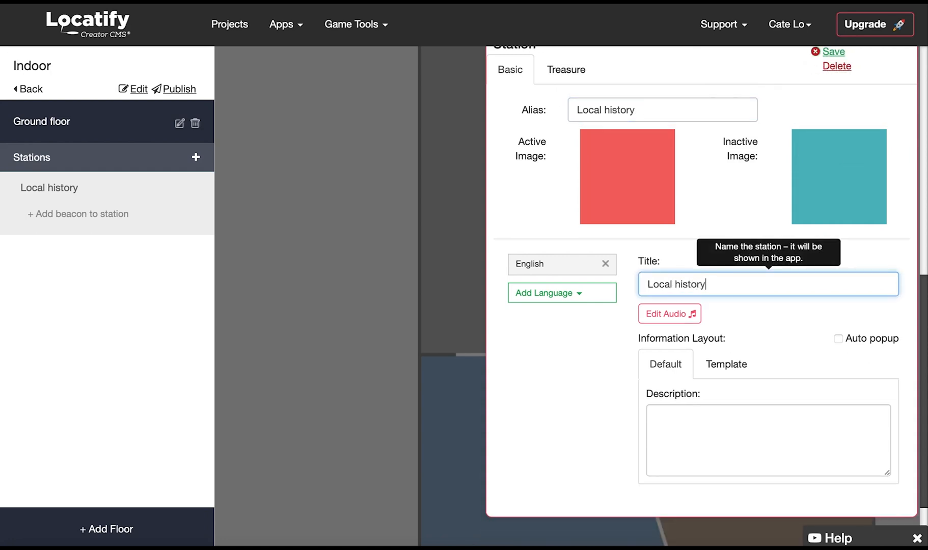
{"action": "mouse_move", "coordinate": [669, 314]}
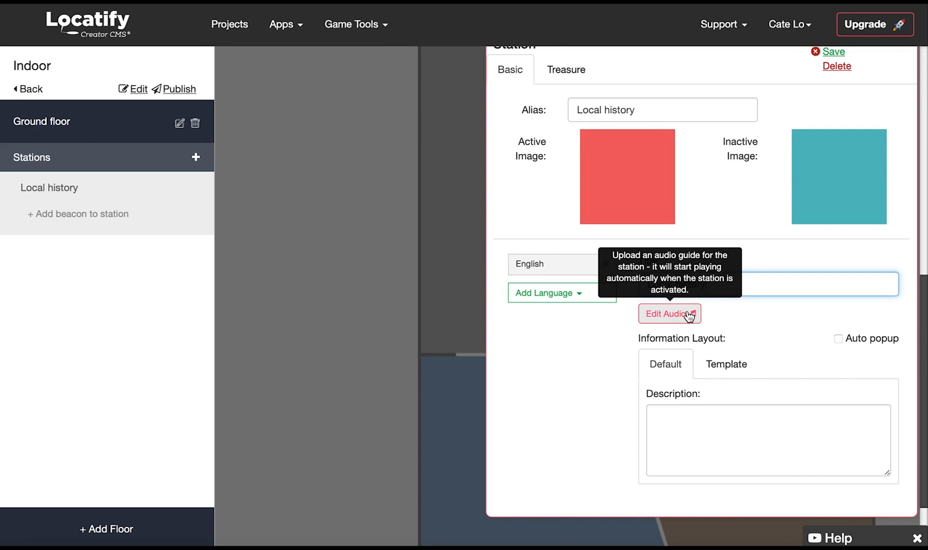
{"action": "left_click", "coordinate": [767, 440]}
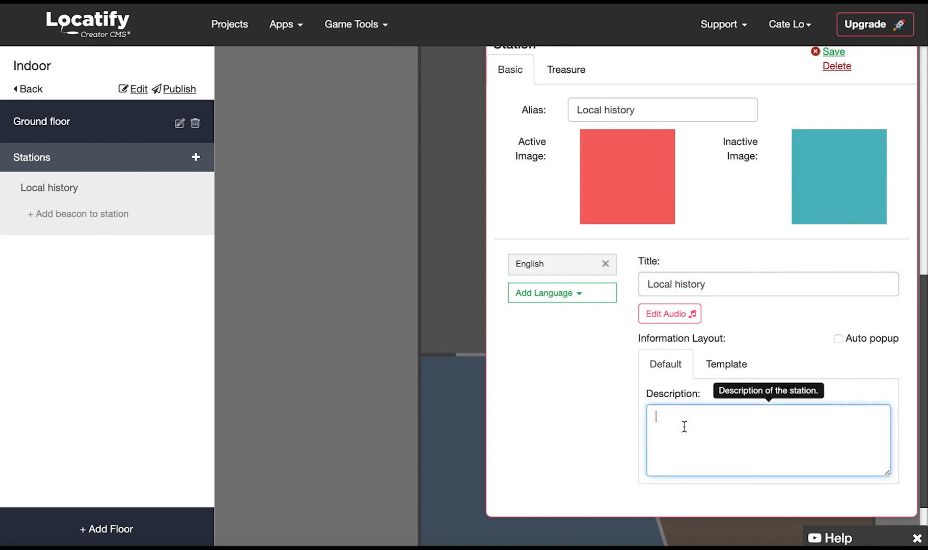
{"action": "type", "text": "O"}
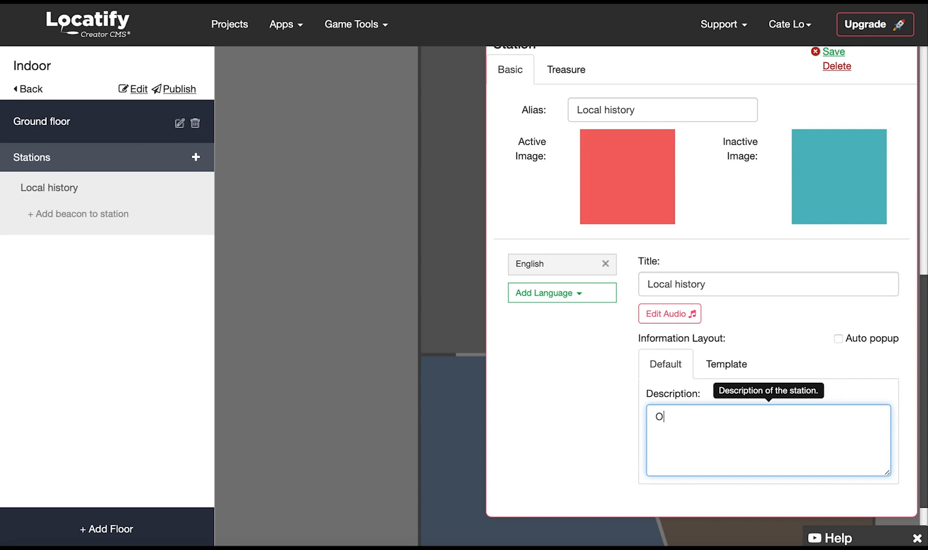
{"action": "type", "text": "ur town"}
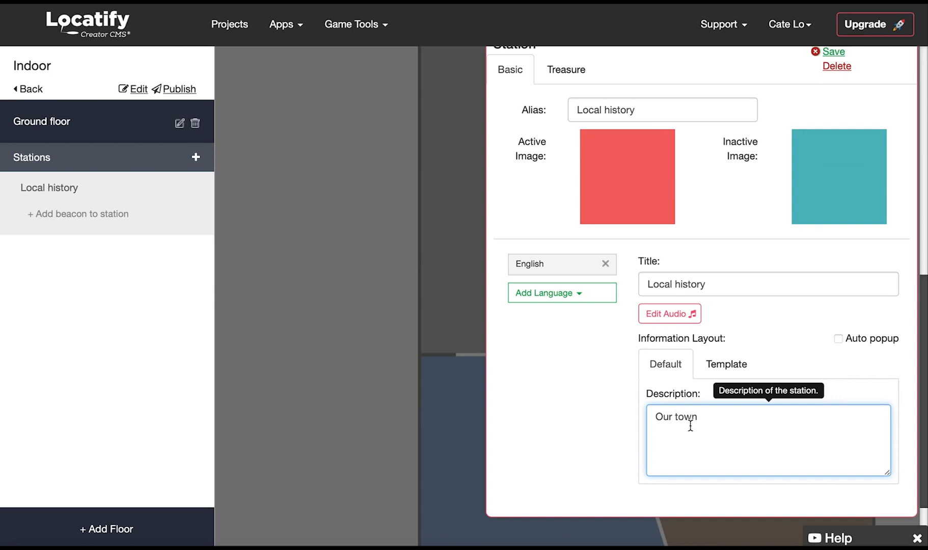
{"action": "mouse_move", "coordinate": [839, 338]}
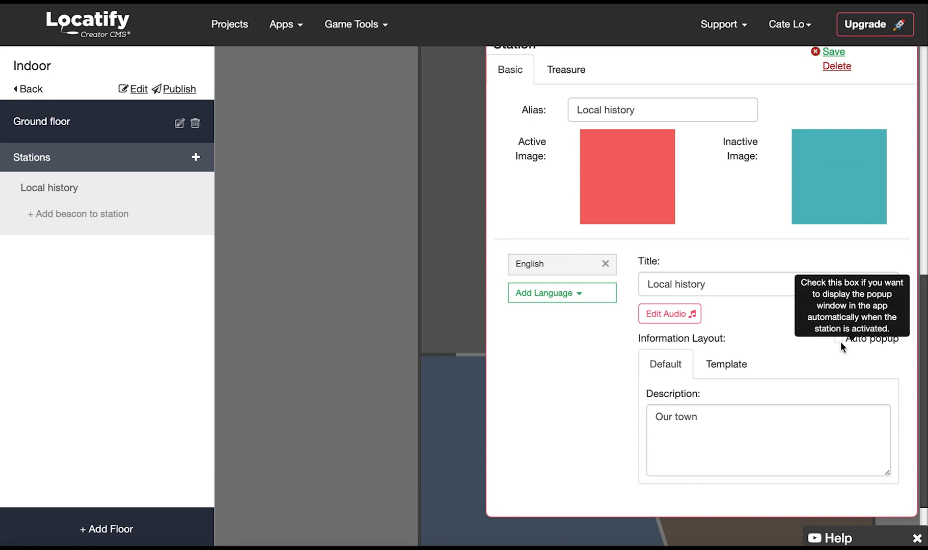
{"action": "left_click", "coordinate": [837, 338]}
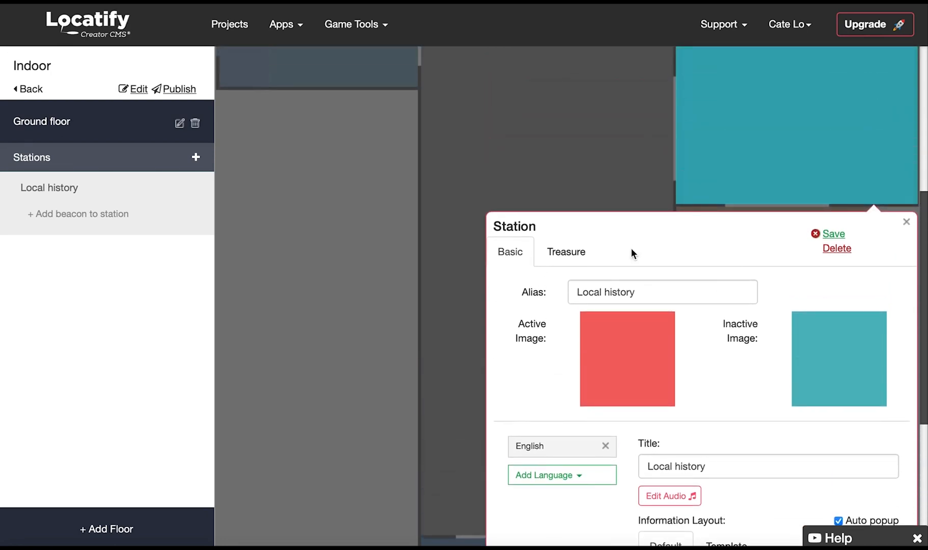
Set the Score dropdown in the station's Treasure tab to 10
{"action": "left_click", "coordinate": [565, 252]}
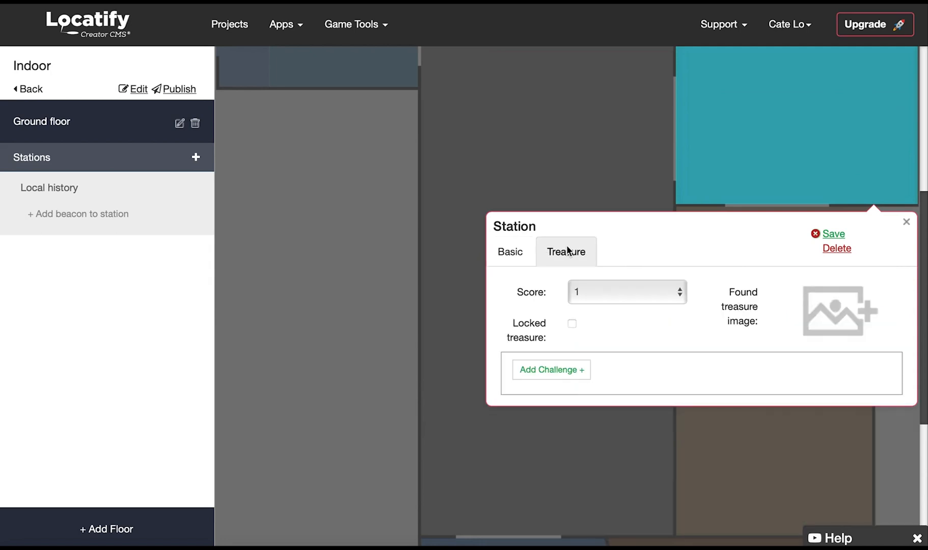
{"action": "mouse_move", "coordinate": [598, 285]}
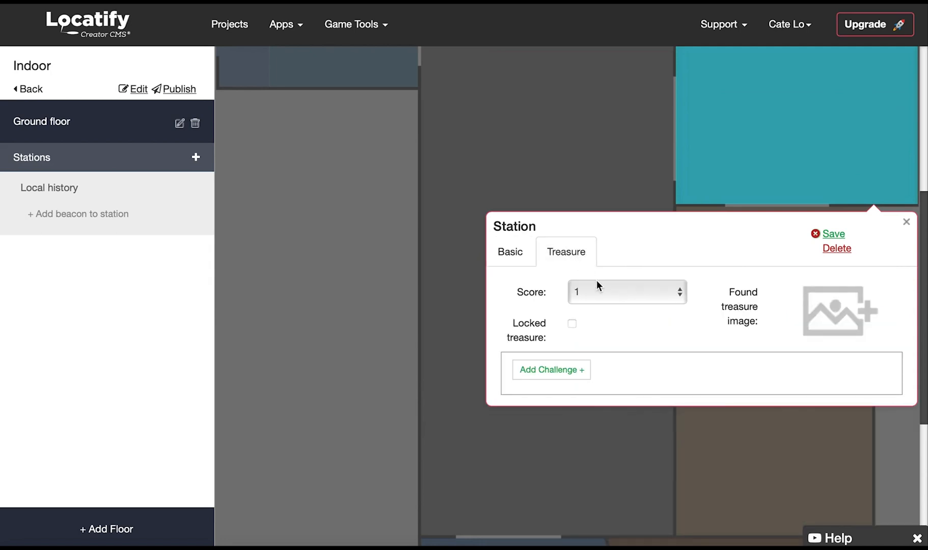
{"action": "left_click", "coordinate": [625, 292]}
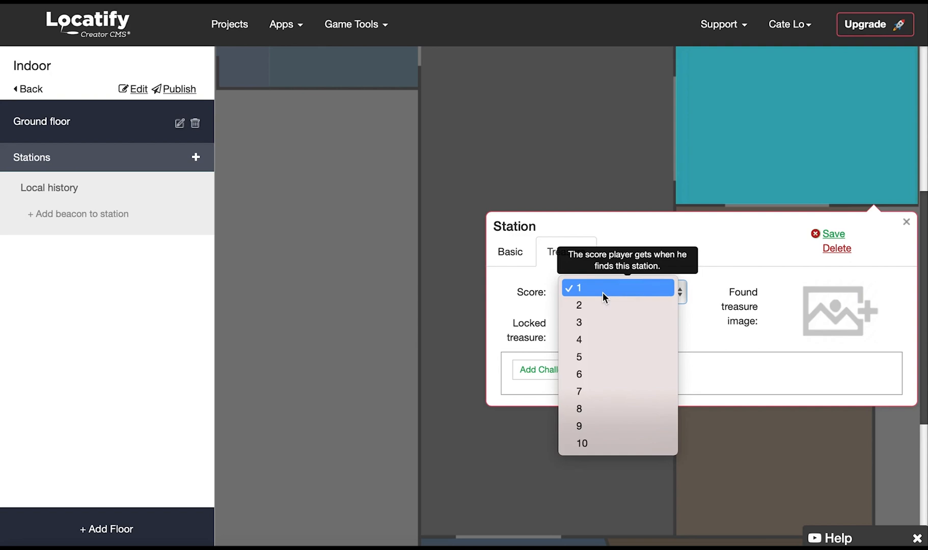
{"action": "left_click", "coordinate": [581, 443]}
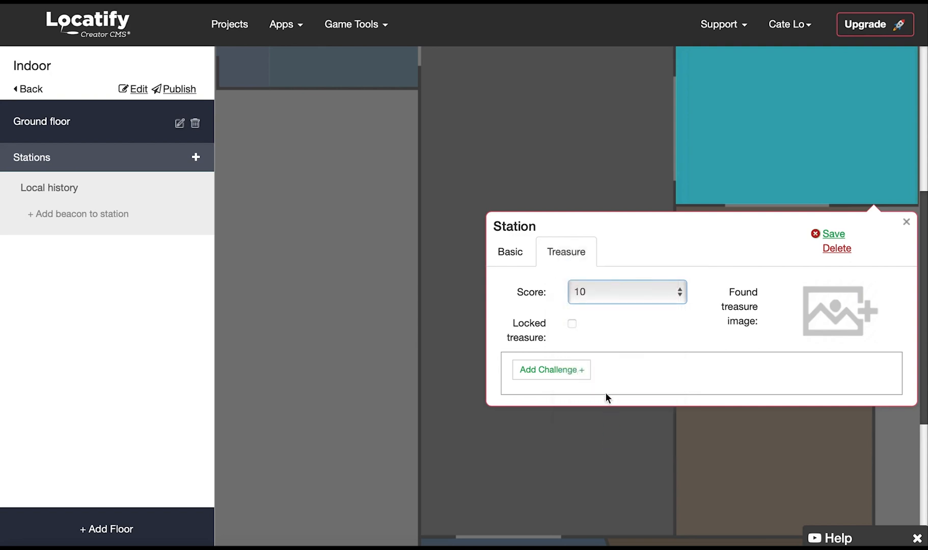
{"action": "mouse_move", "coordinate": [620, 322]}
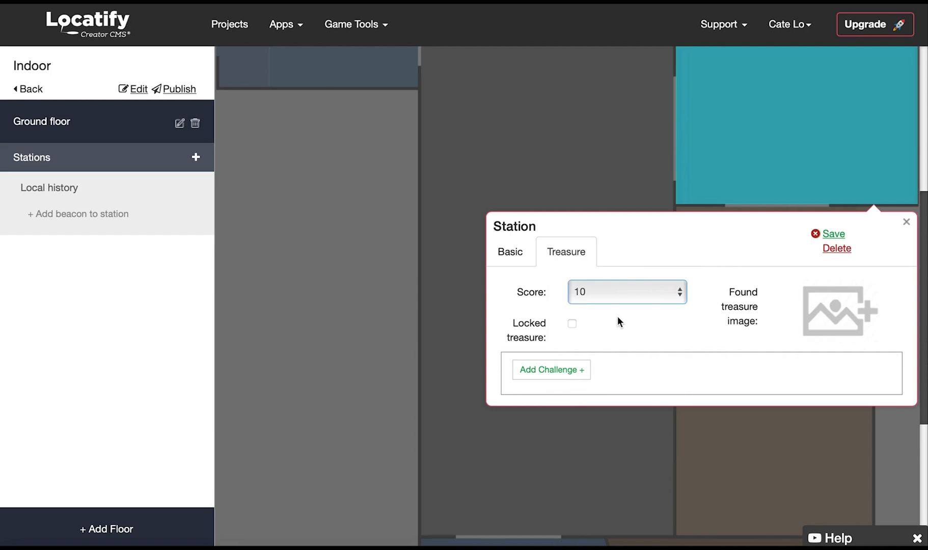
{"action": "mouse_move", "coordinate": [571, 324]}
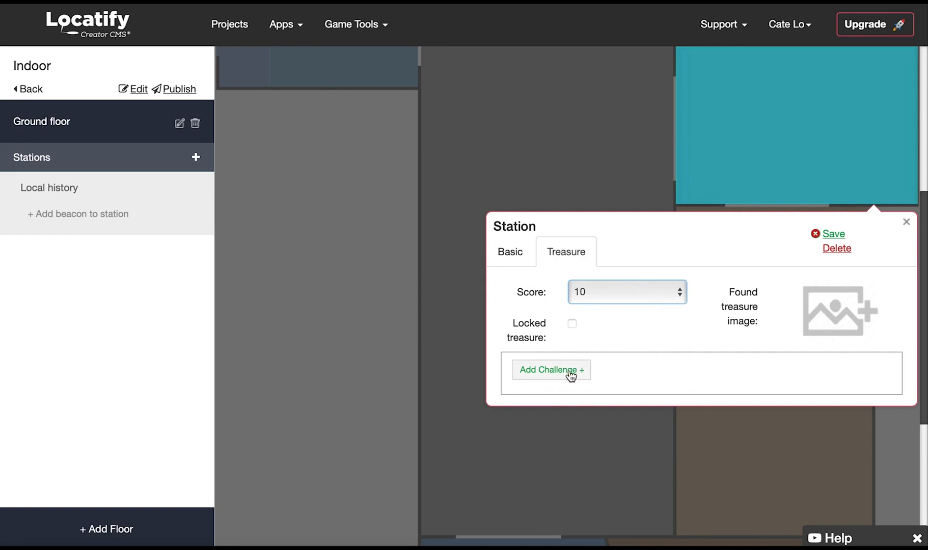
{"action": "mouse_move", "coordinate": [836, 311]}
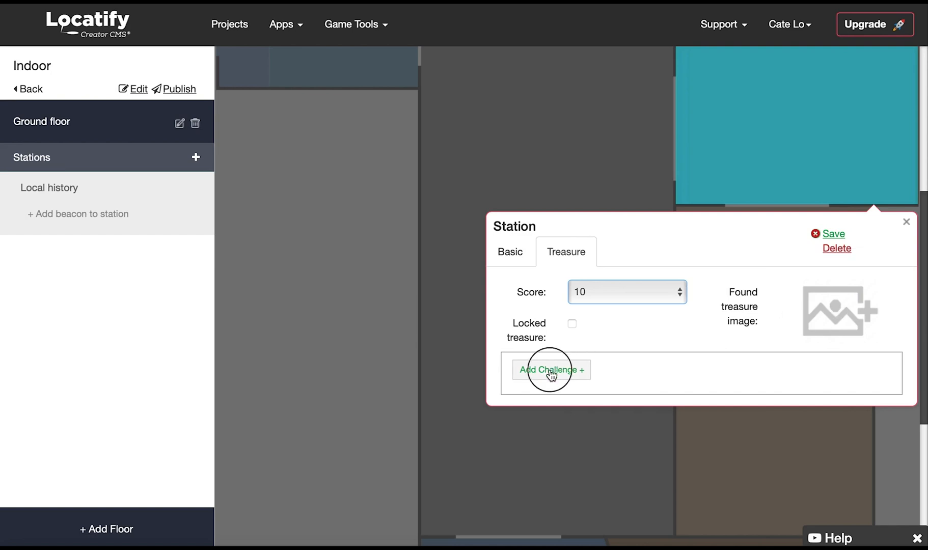
Add a Medium-difficulty Default Memory game challenge, save the station, and close its popup
{"action": "left_click", "coordinate": [550, 370]}
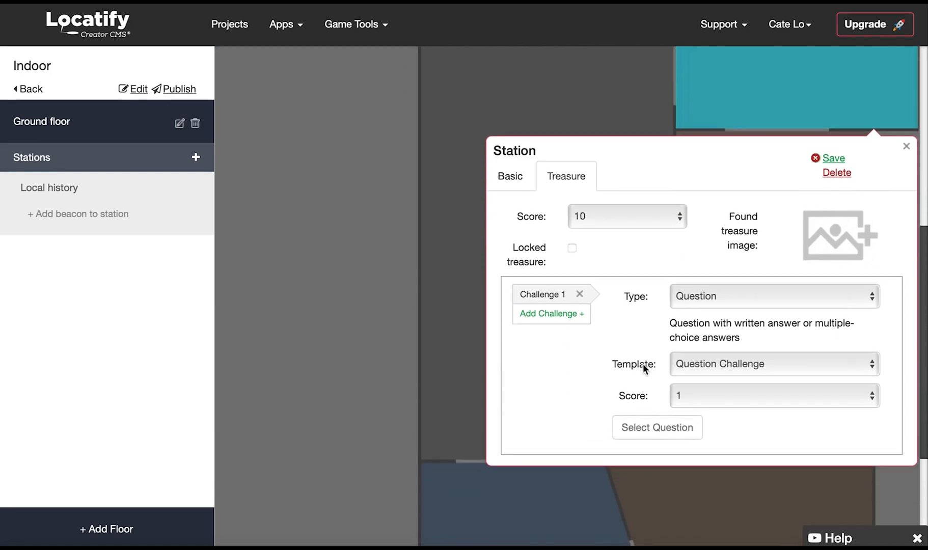
{"action": "mouse_move", "coordinate": [647, 334]}
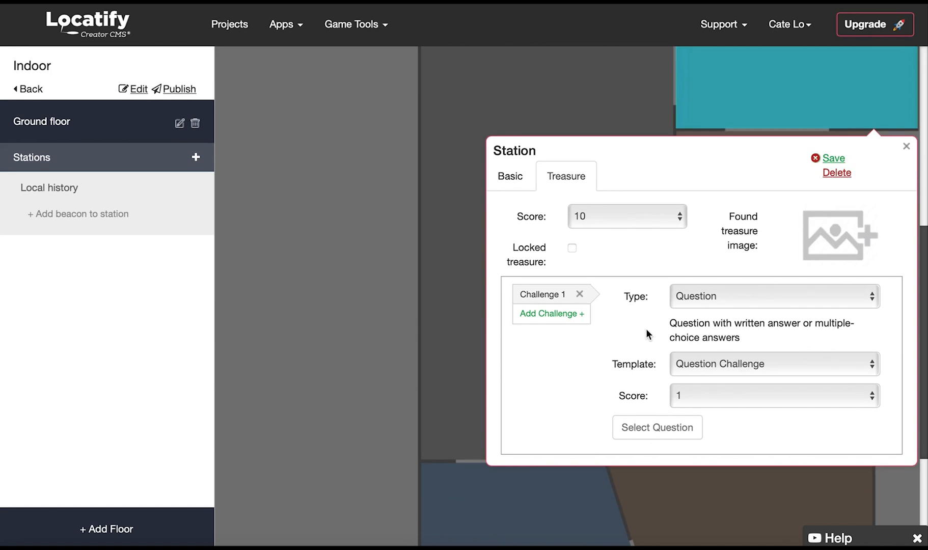
{"action": "left_click", "coordinate": [772, 295]}
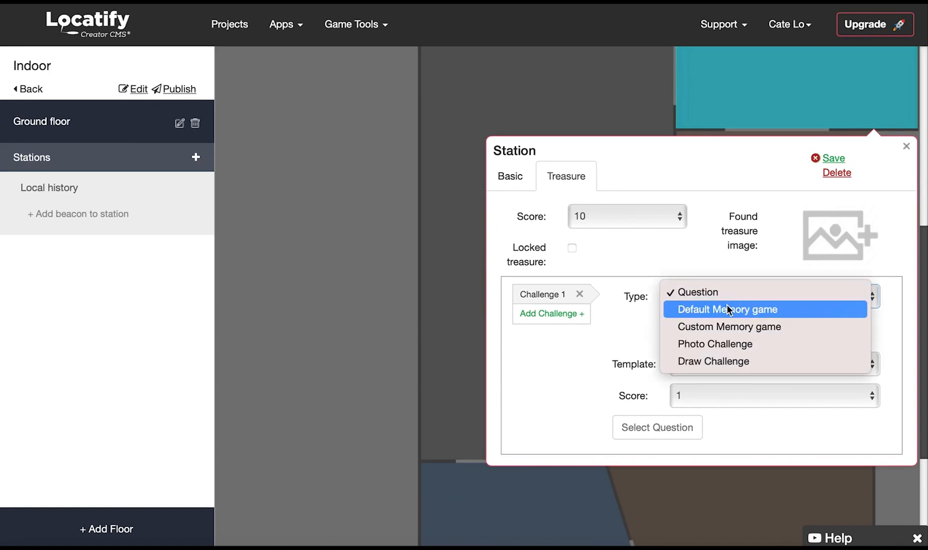
{"action": "left_click", "coordinate": [726, 308]}
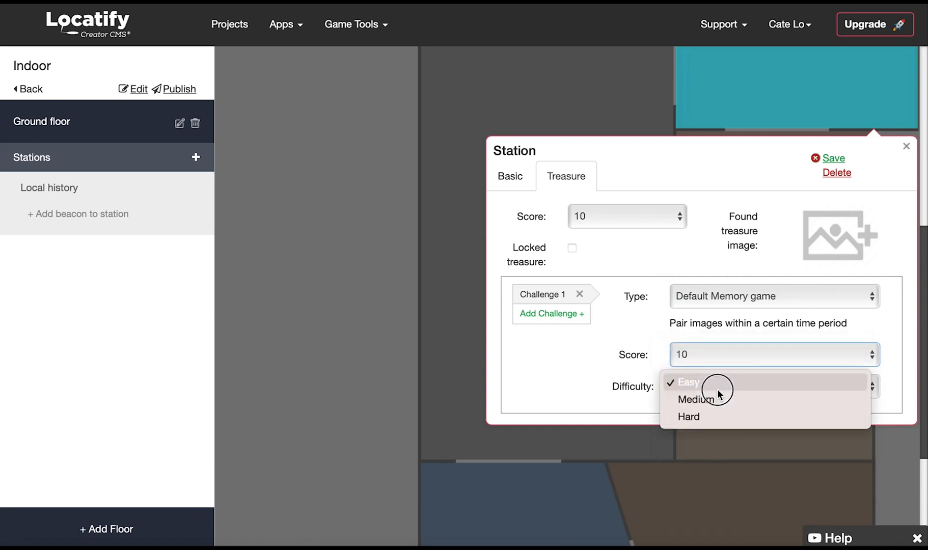
{"action": "left_click", "coordinate": [696, 399]}
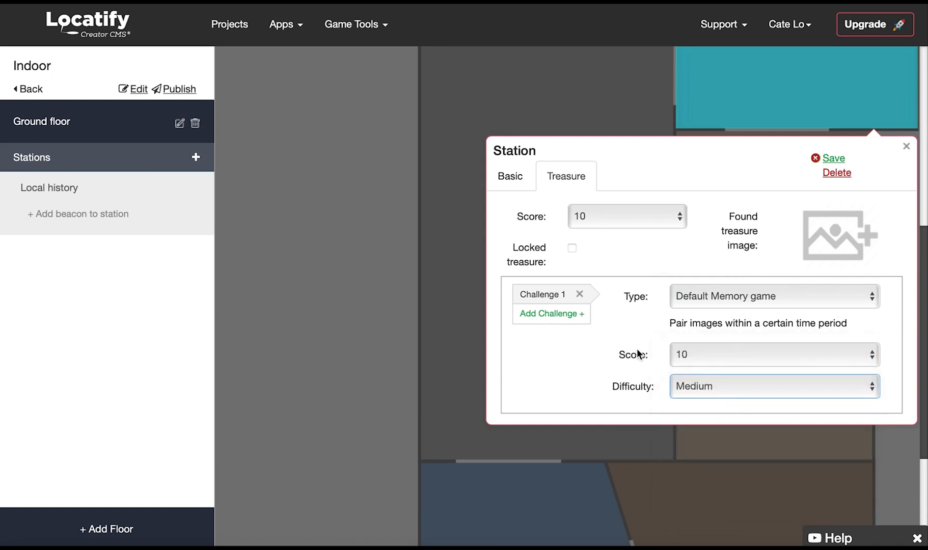
{"action": "mouse_move", "coordinate": [827, 172]}
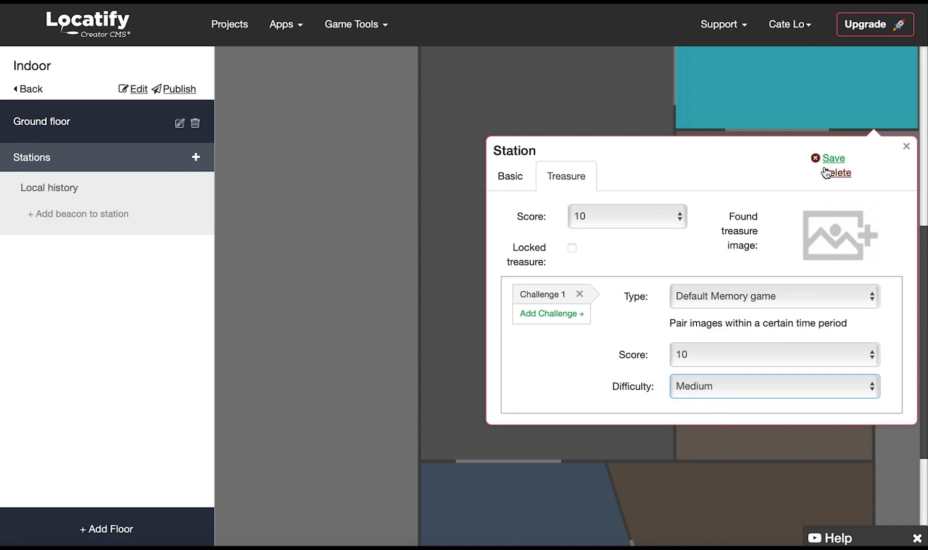
{"action": "left_click", "coordinate": [833, 158]}
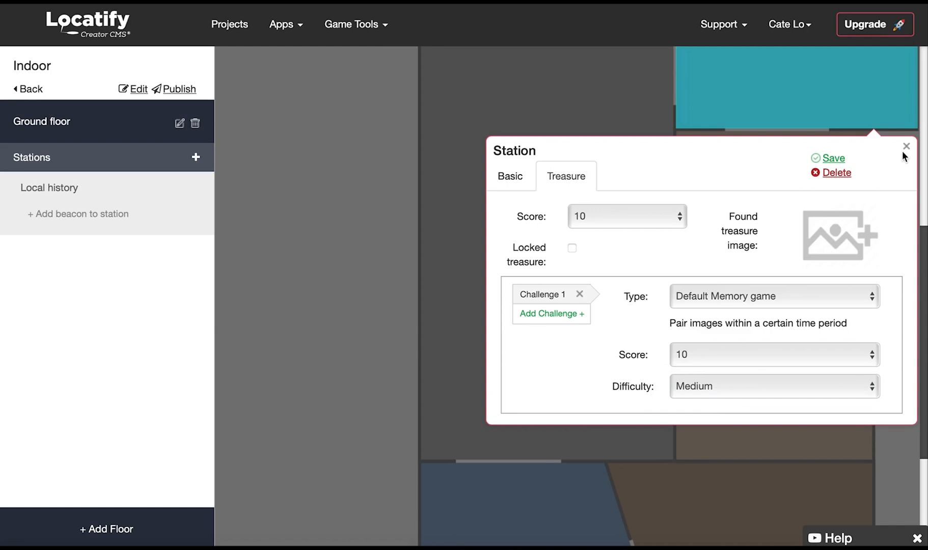
{"action": "left_click", "coordinate": [906, 146]}
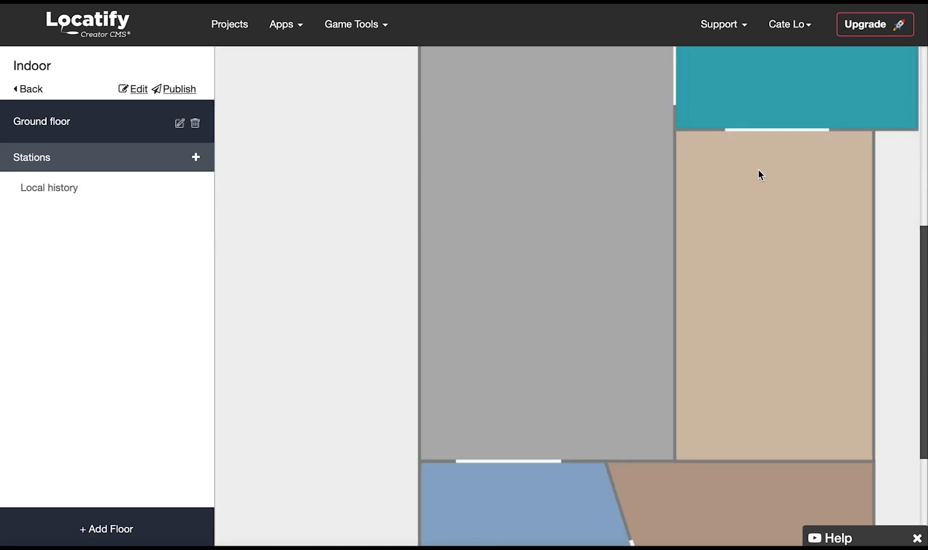
{"action": "mouse_move", "coordinate": [282, 206]}
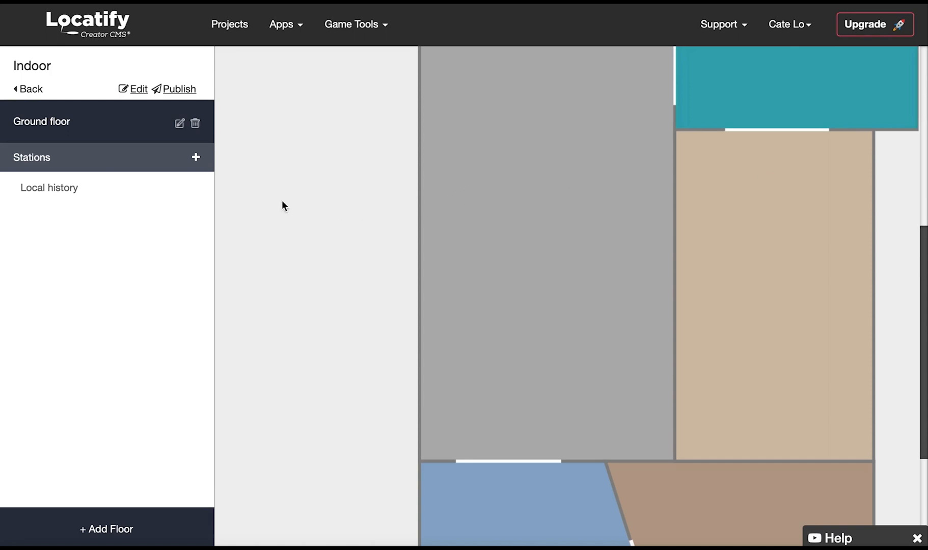
{"action": "mouse_move", "coordinate": [178, 90]}
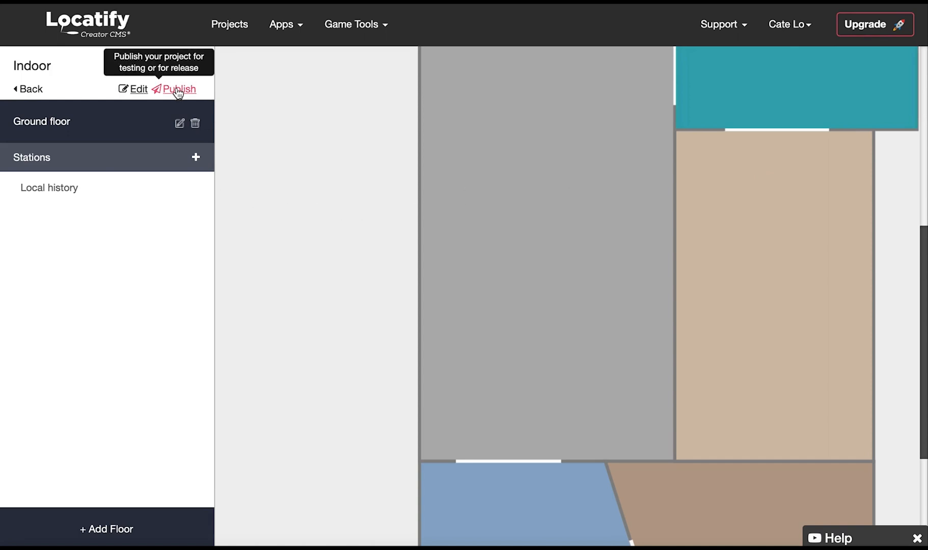
Open Publish for the Indoor project, confirming it is valid for publishing
{"action": "left_click", "coordinate": [179, 88]}
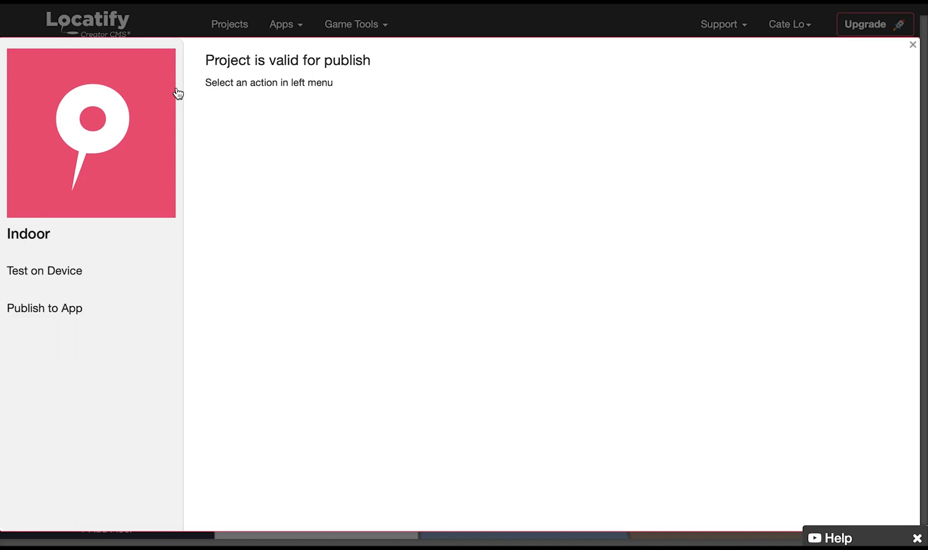
{"action": "left_click", "coordinate": [43, 271]}
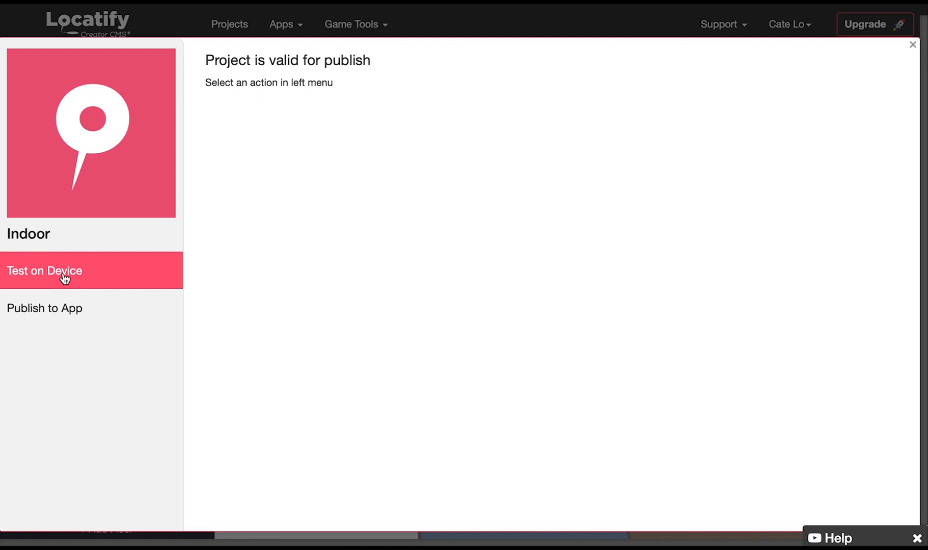
{"action": "left_click", "coordinate": [44, 270]}
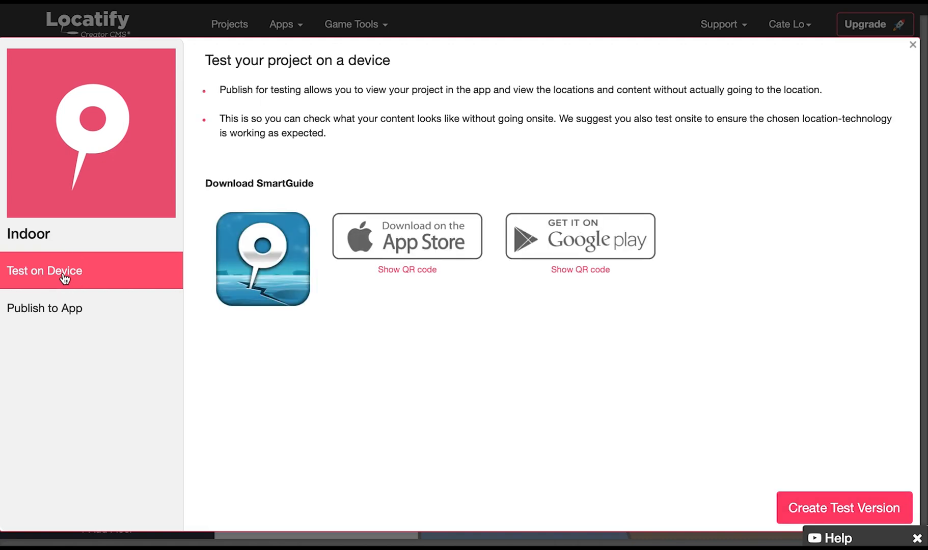
{"action": "mouse_move", "coordinate": [309, 231]}
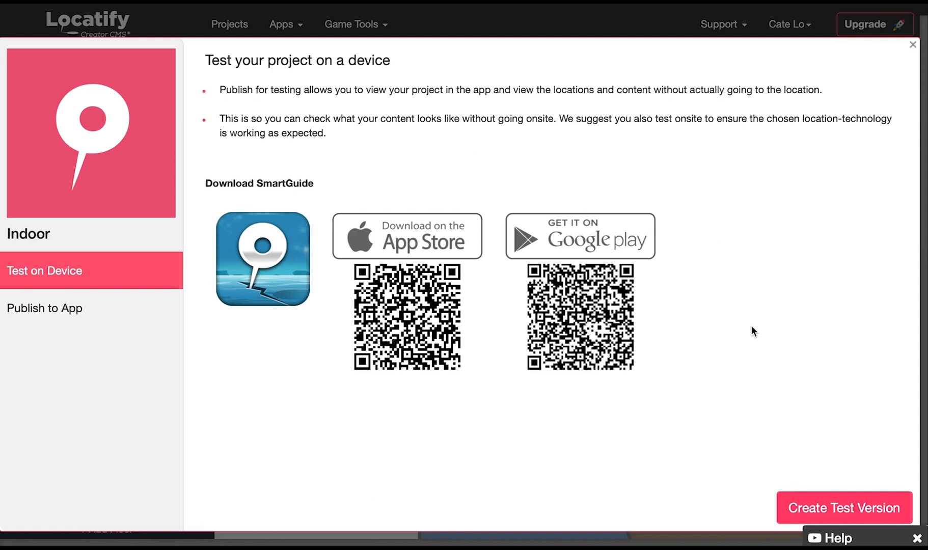
{"action": "mouse_move", "coordinate": [759, 346]}
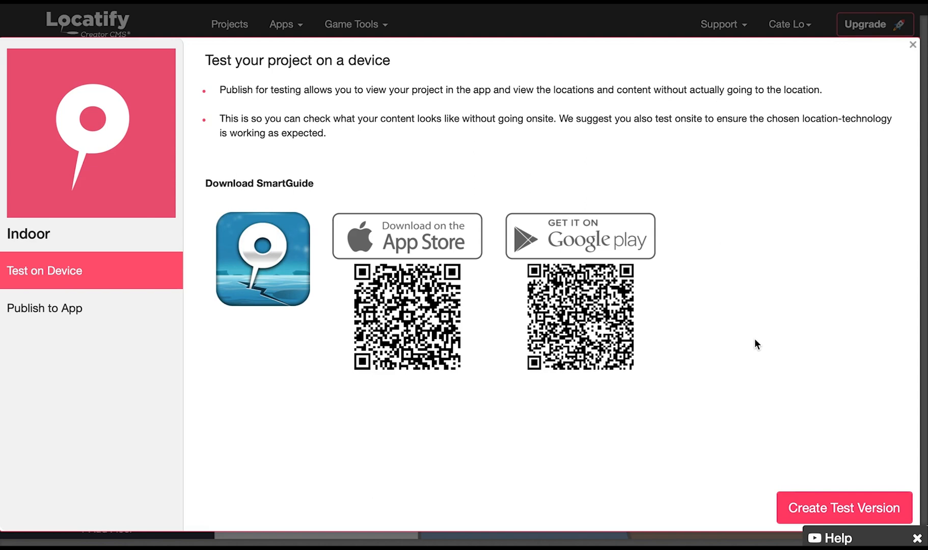
{"action": "left_click", "coordinate": [843, 507]}
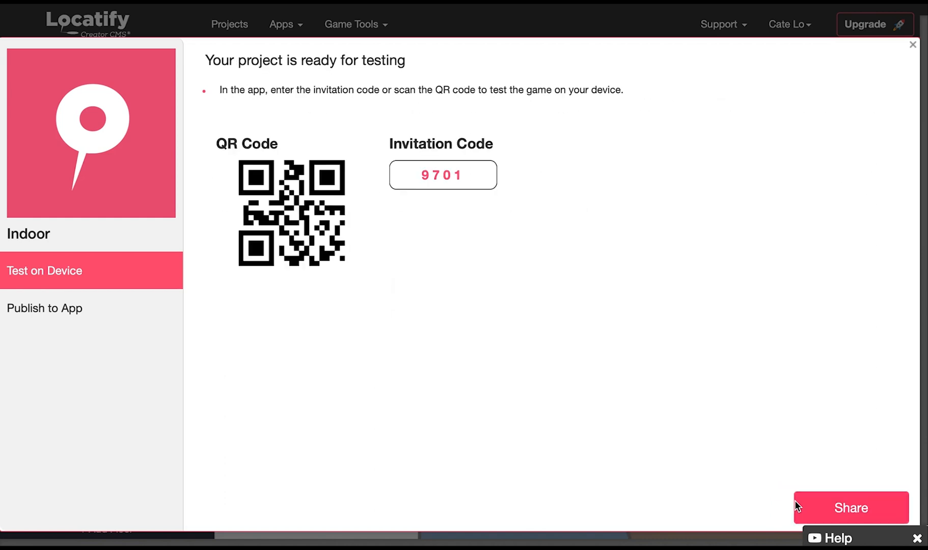
{"action": "mouse_move", "coordinate": [242, 289]}
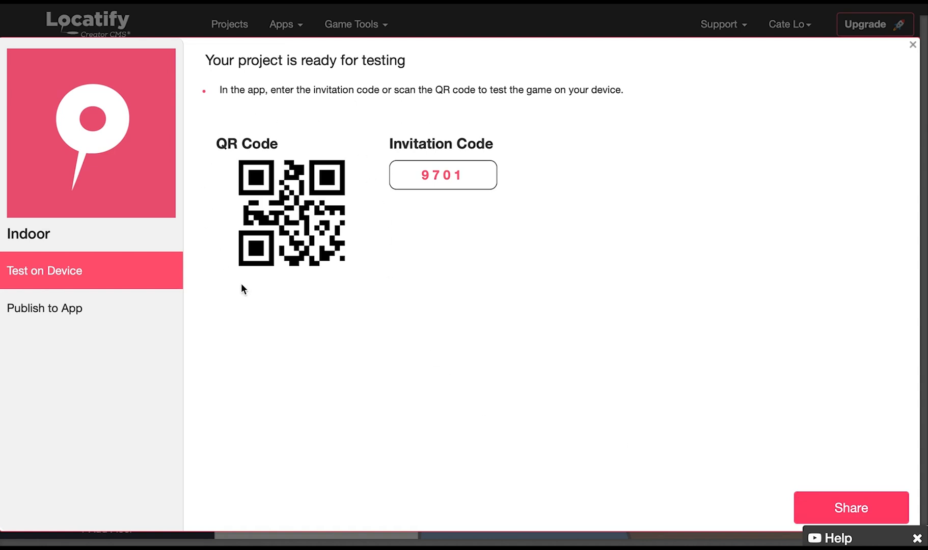
{"action": "mouse_move", "coordinate": [405, 207]}
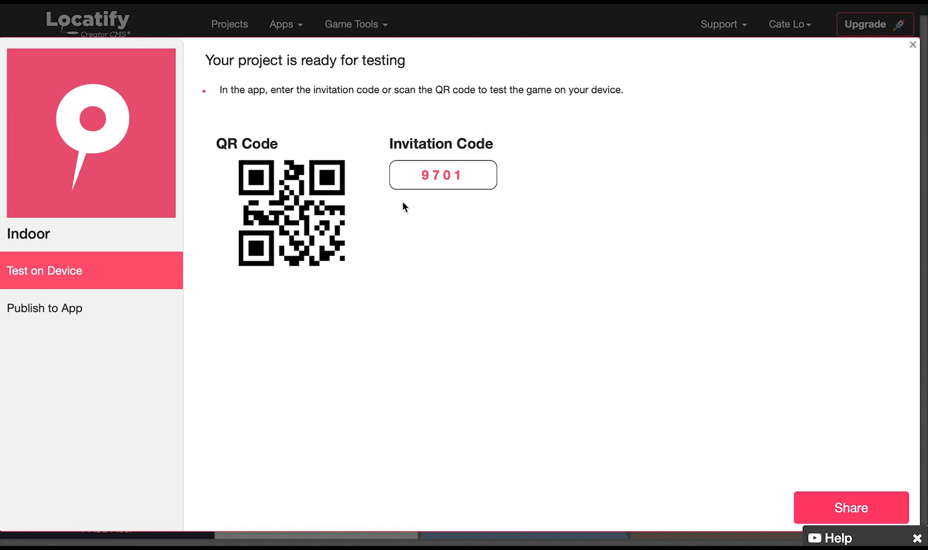
{"action": "mouse_move", "coordinate": [496, 147]}
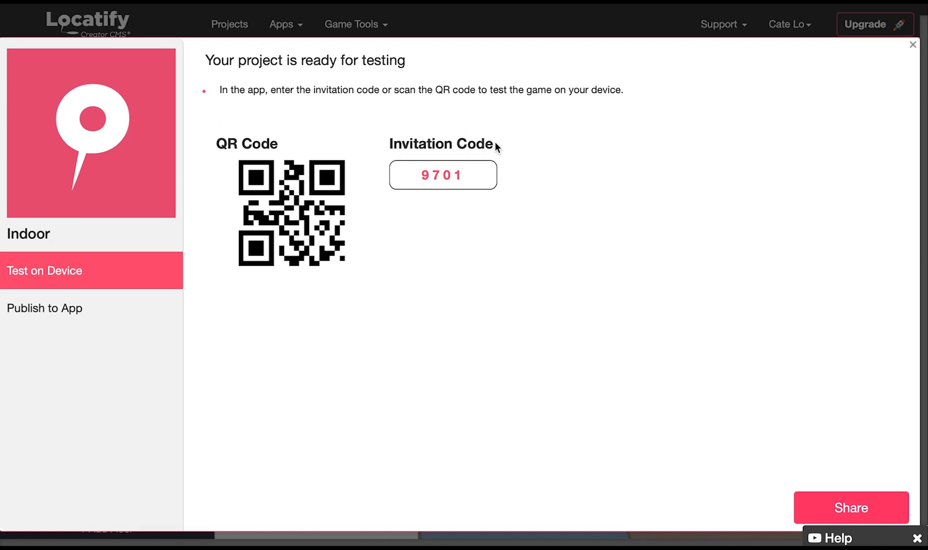
{"action": "mouse_move", "coordinate": [796, 336]}
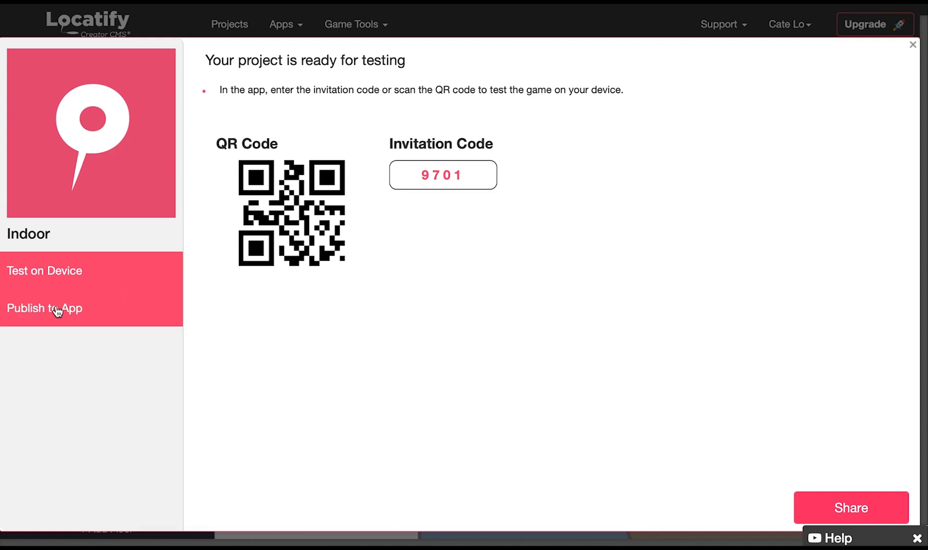
Show the Publish to App plans, toggling Monthly then back to Annual billing
{"action": "left_click", "coordinate": [44, 308]}
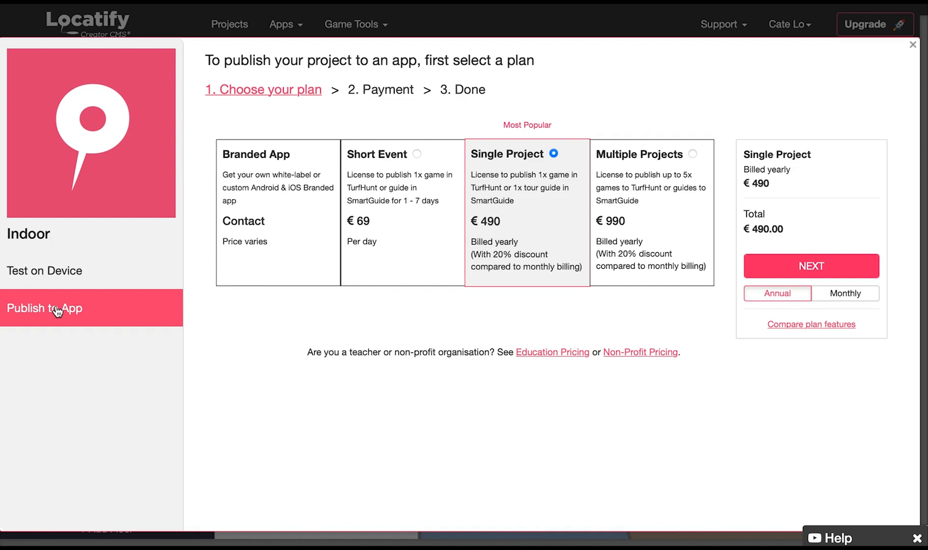
{"action": "mouse_move", "coordinate": [773, 287]}
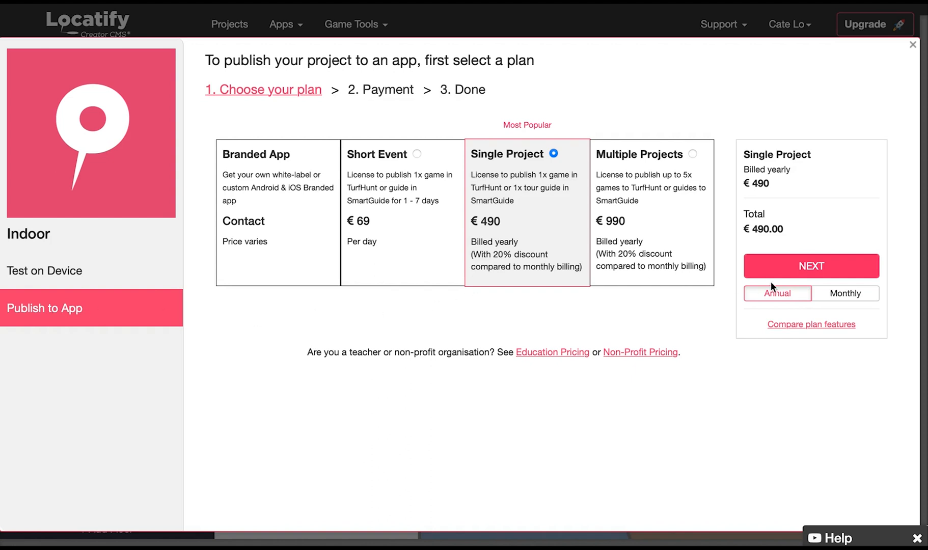
{"action": "left_click", "coordinate": [844, 293]}
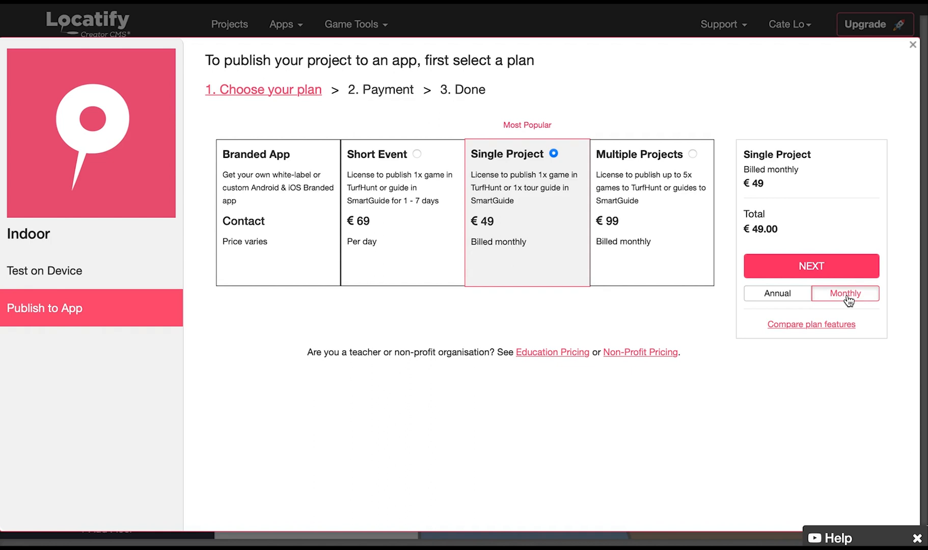
{"action": "left_click", "coordinate": [776, 292]}
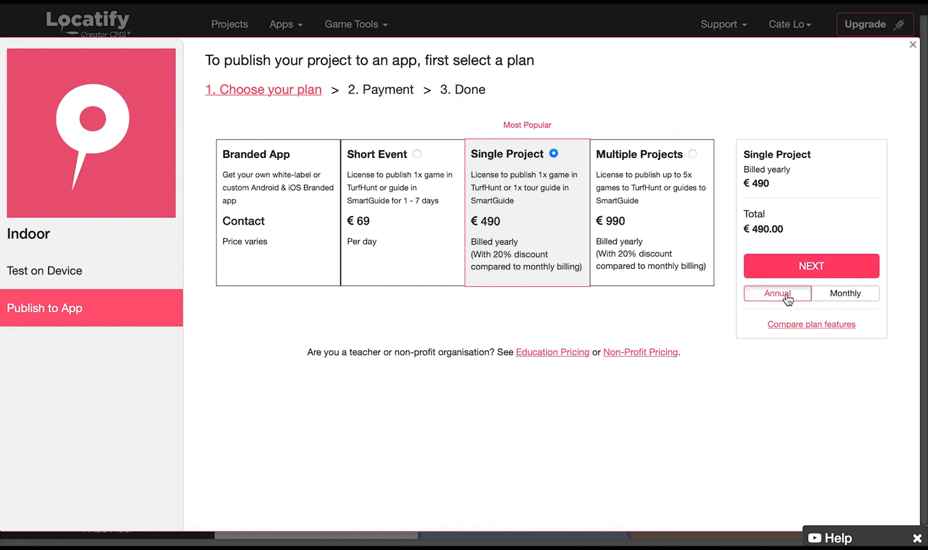
{"action": "mouse_move", "coordinate": [811, 268]}
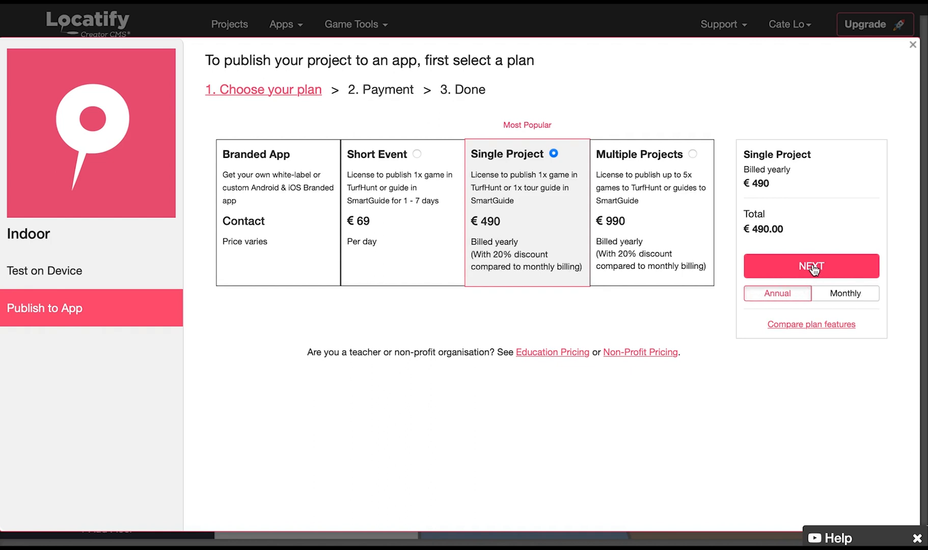